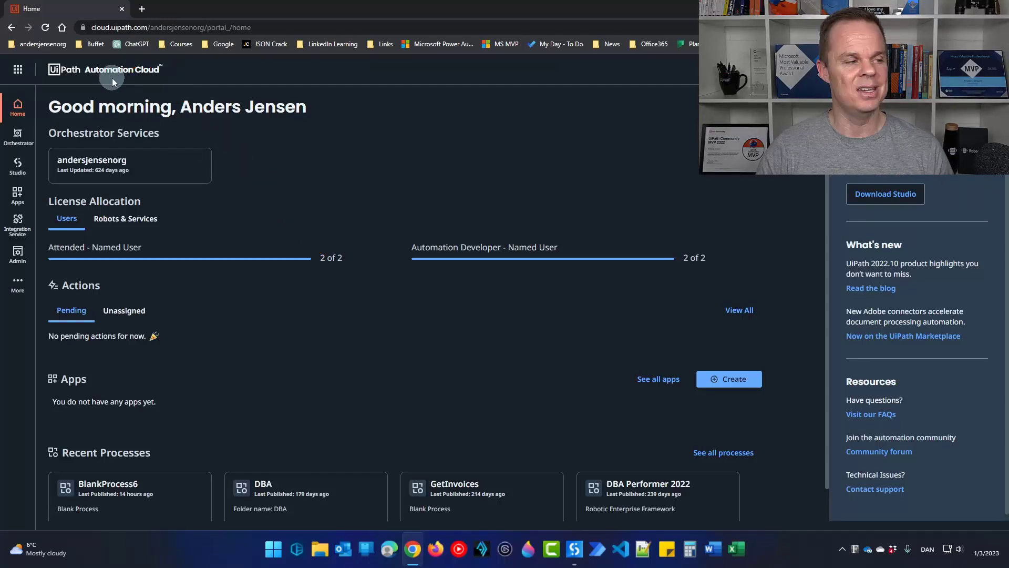
Create a tenant folder named 'andersjensenorg' using the tenant package feed
click(18, 135)
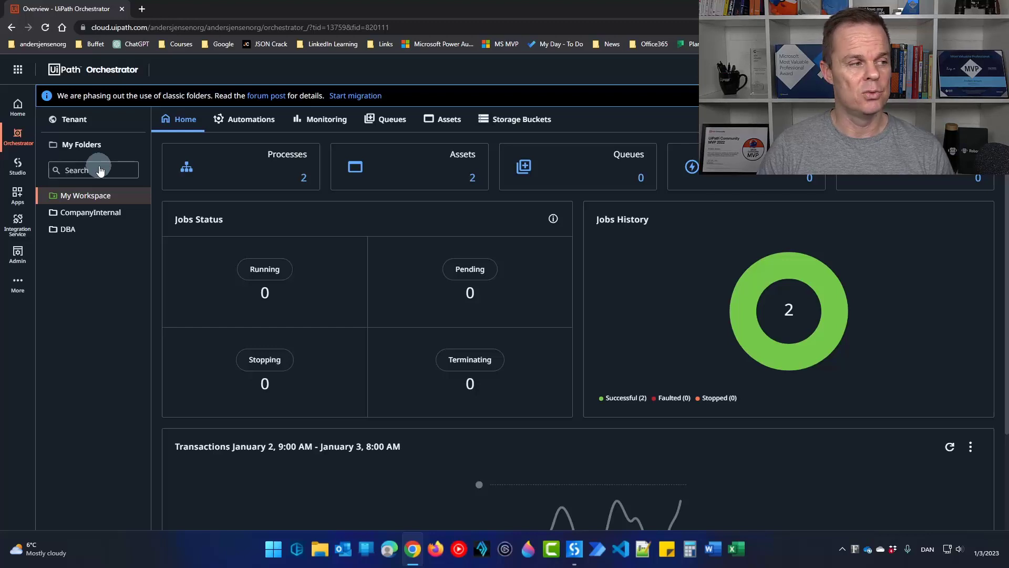
click(74, 120)
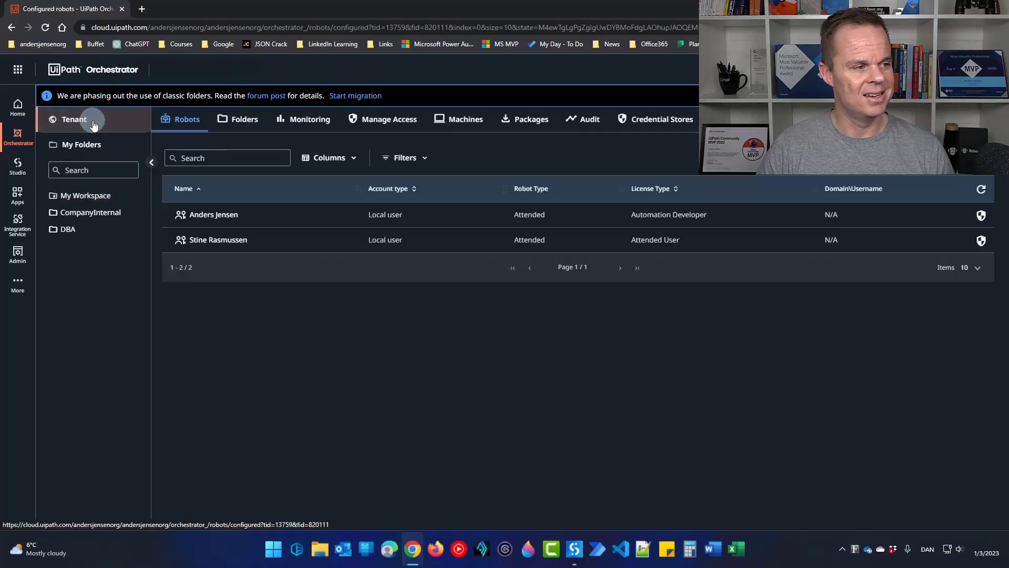
click(244, 119)
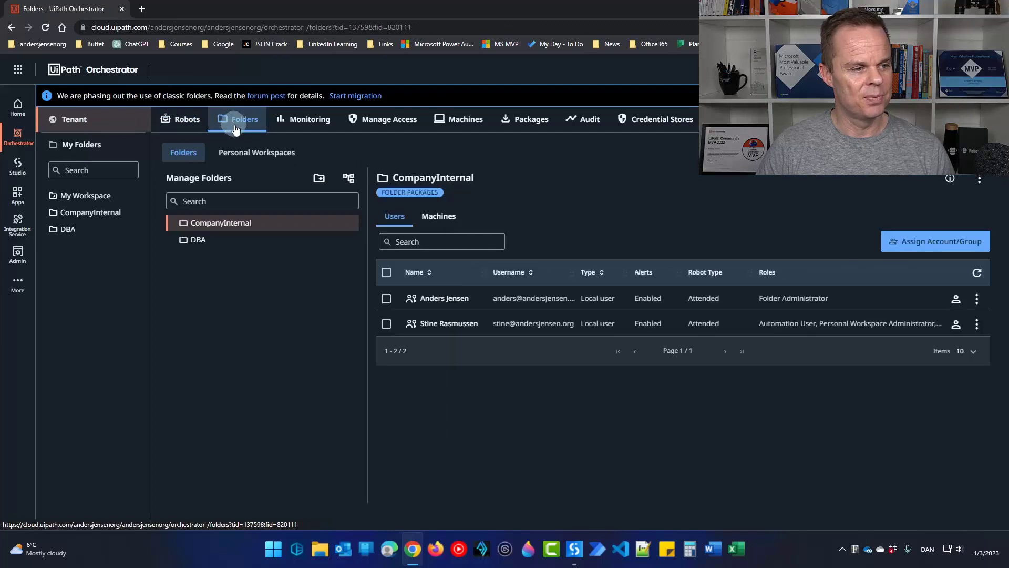
click(318, 178)
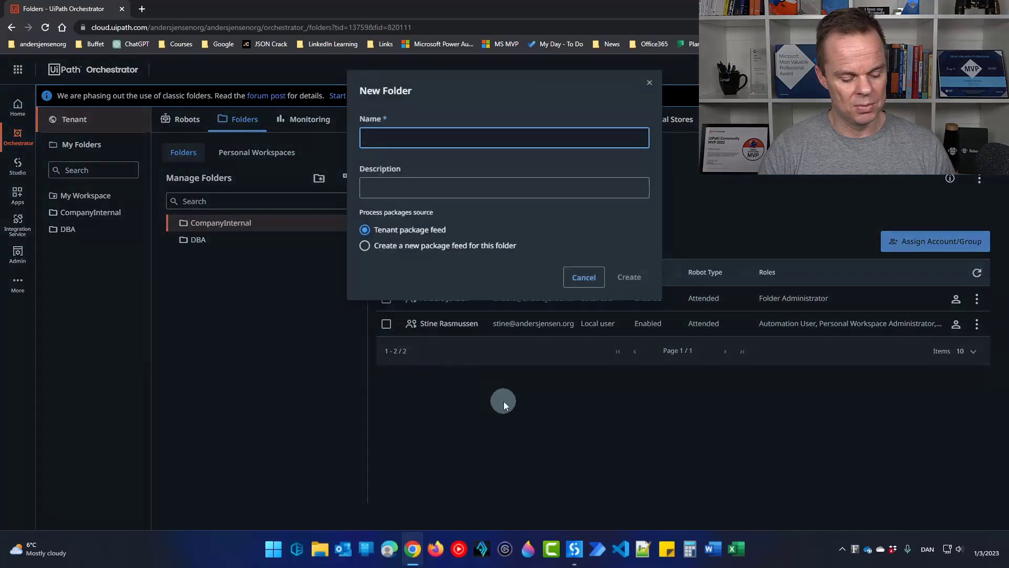
text(anders)
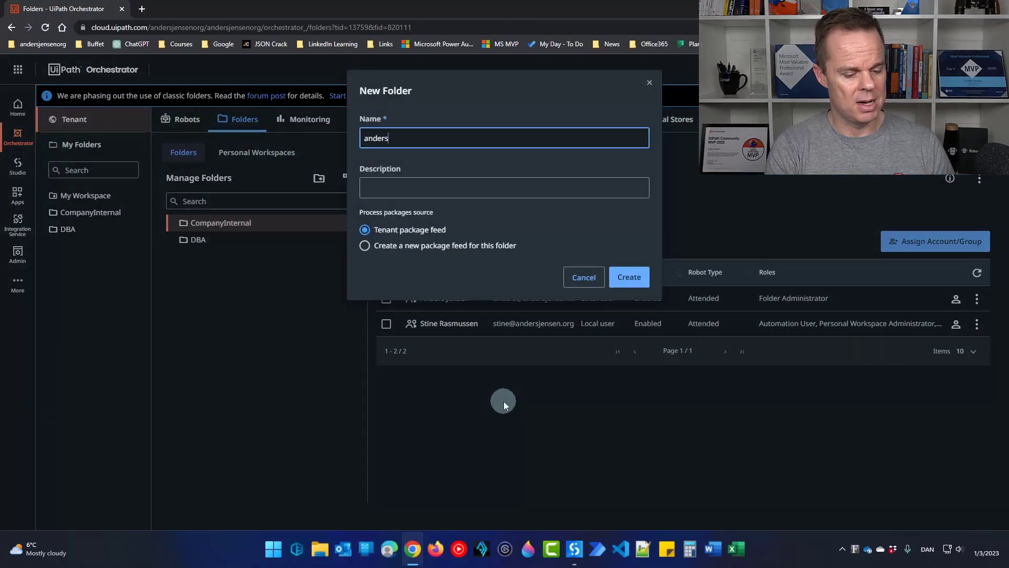
text(jensenorg)
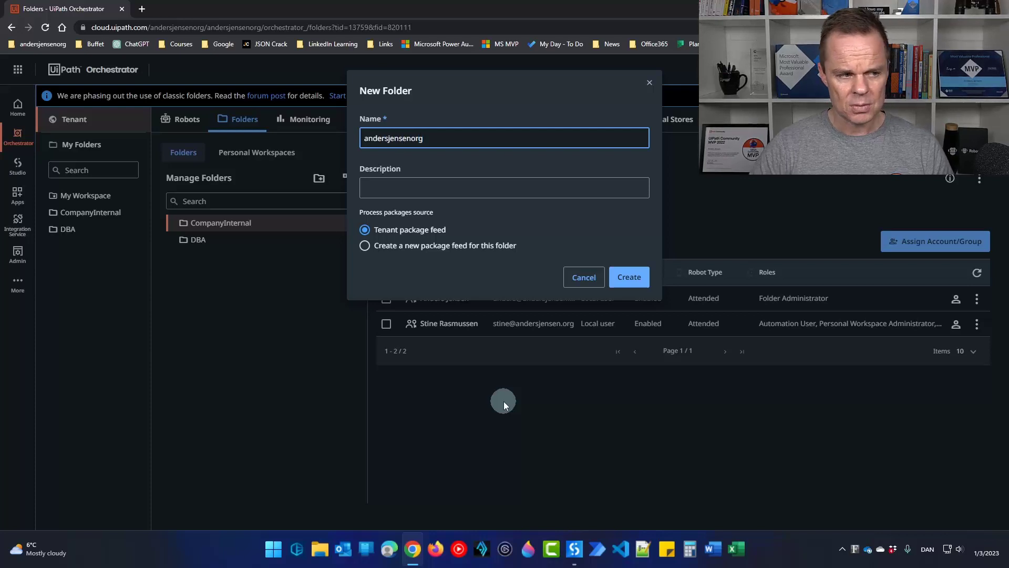
mouse_move(397, 251)
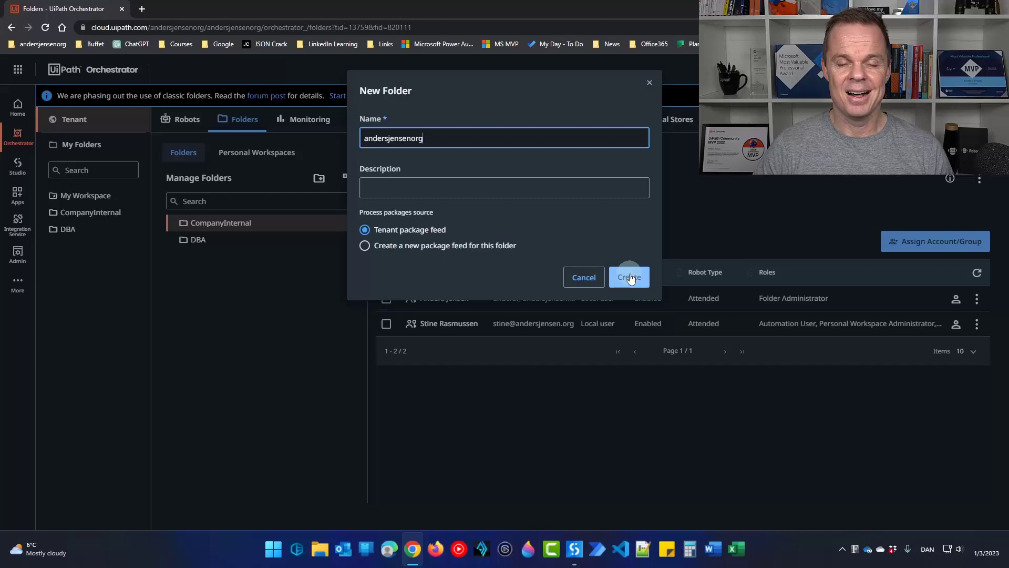
click(629, 277)
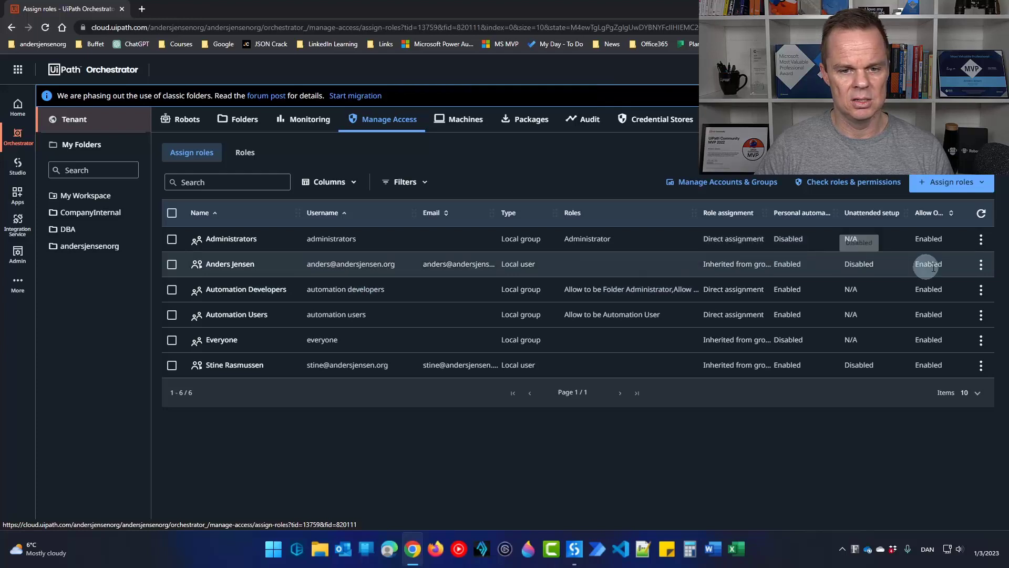
mouse_move(981, 264)
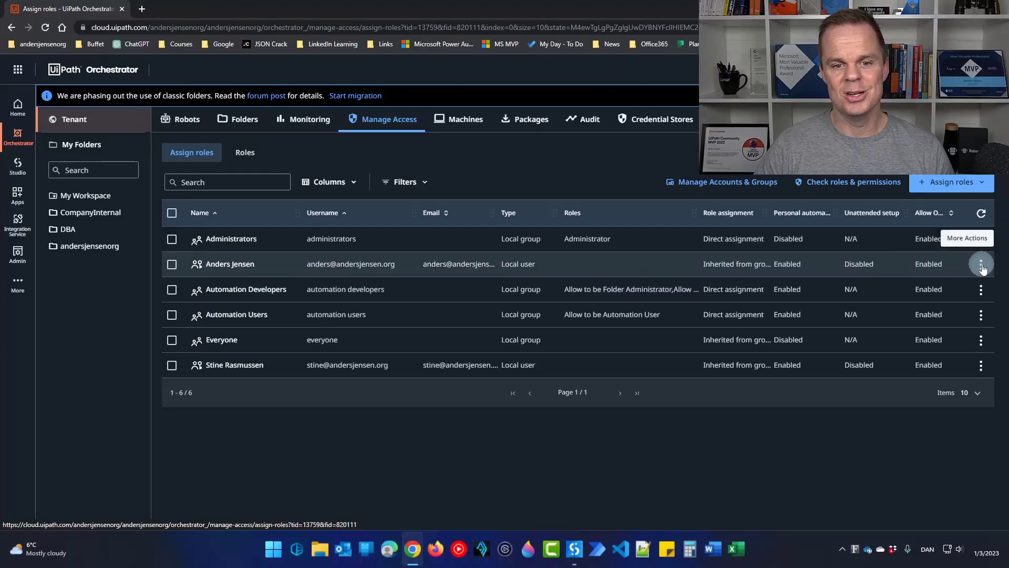
click(981, 263)
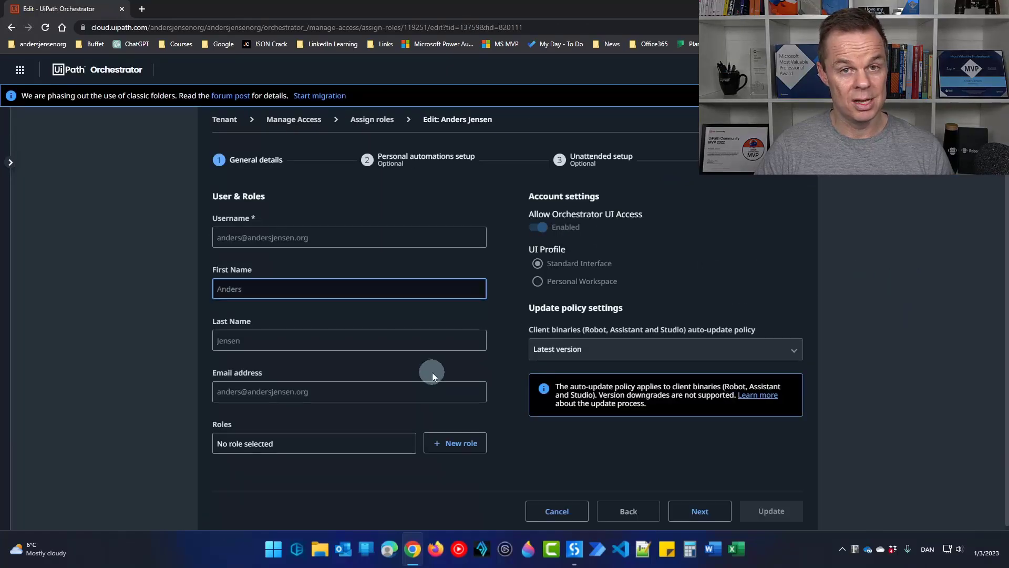
click(314, 442)
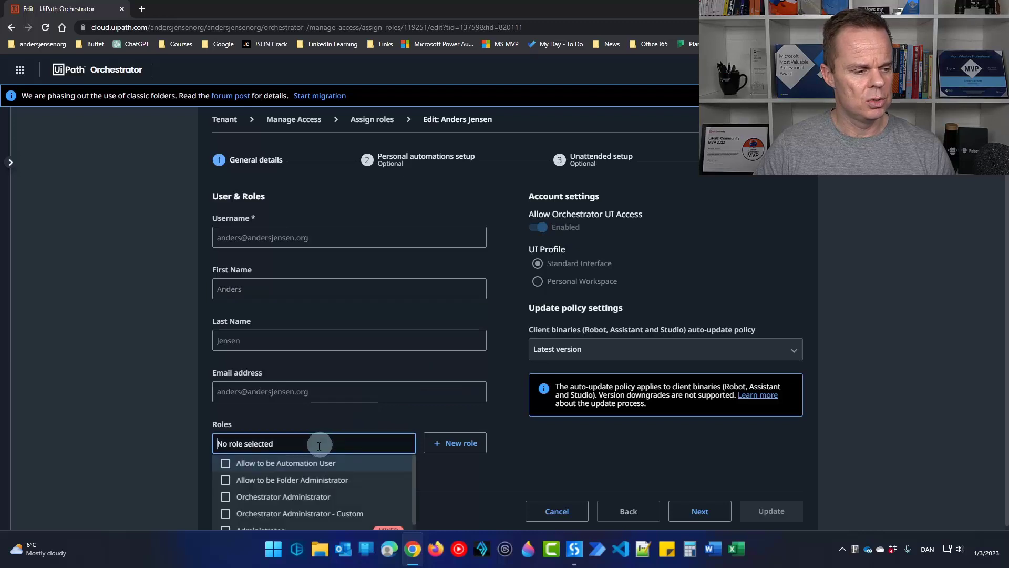
click(226, 463)
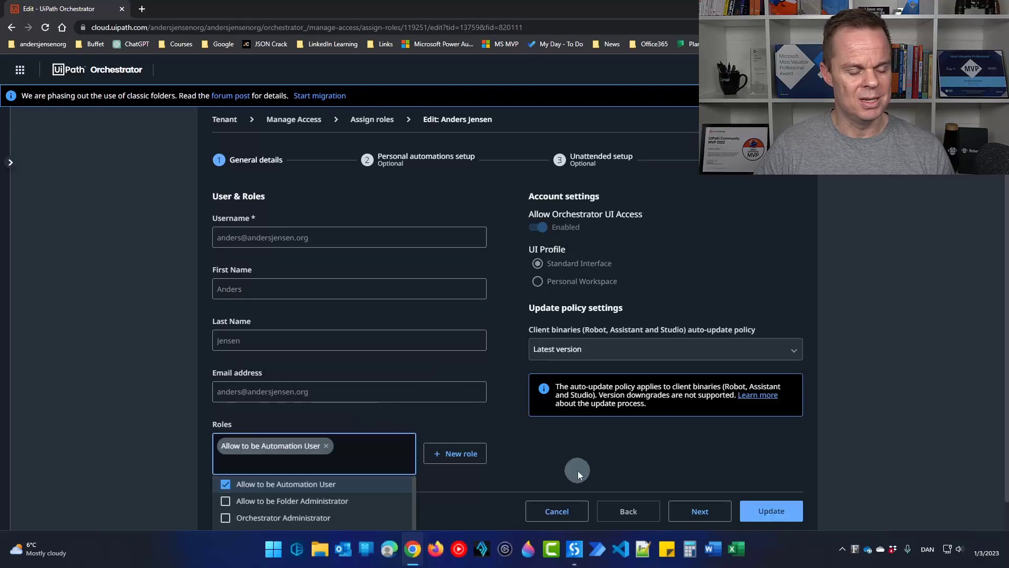
click(699, 510)
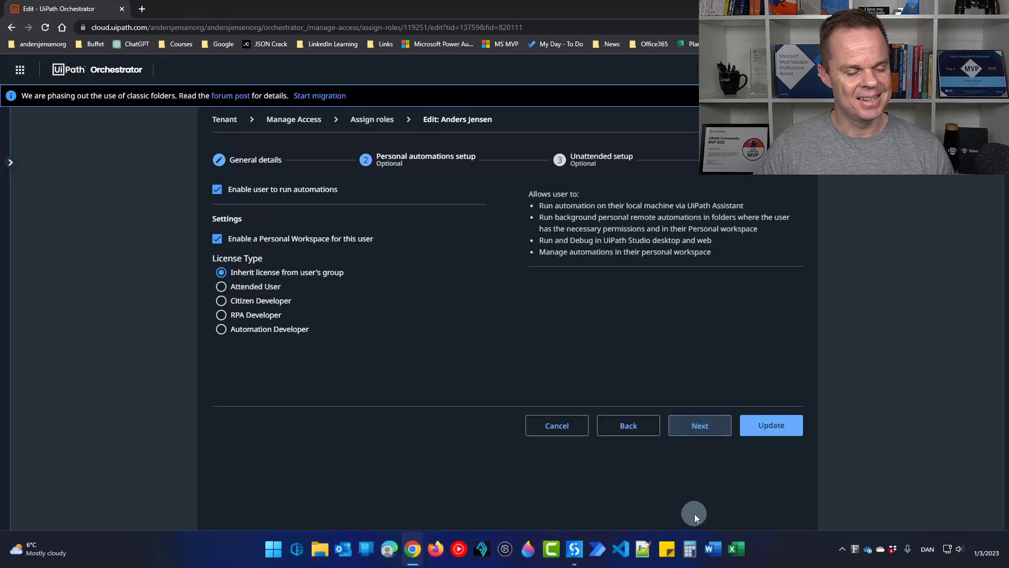
Allow unattended robots with a specific Windows user account and clear the Domain\Username field
click(699, 424)
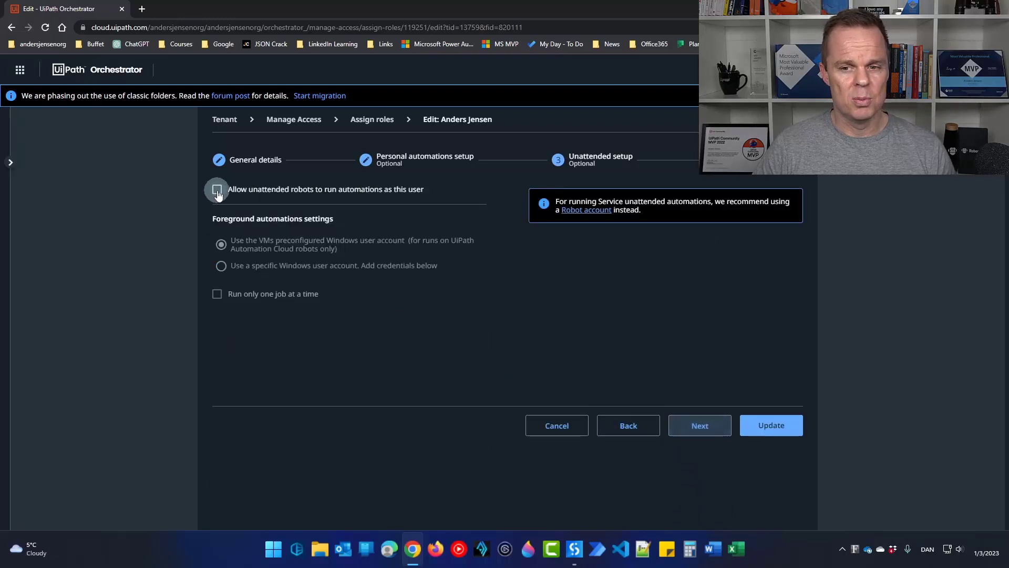
click(217, 190)
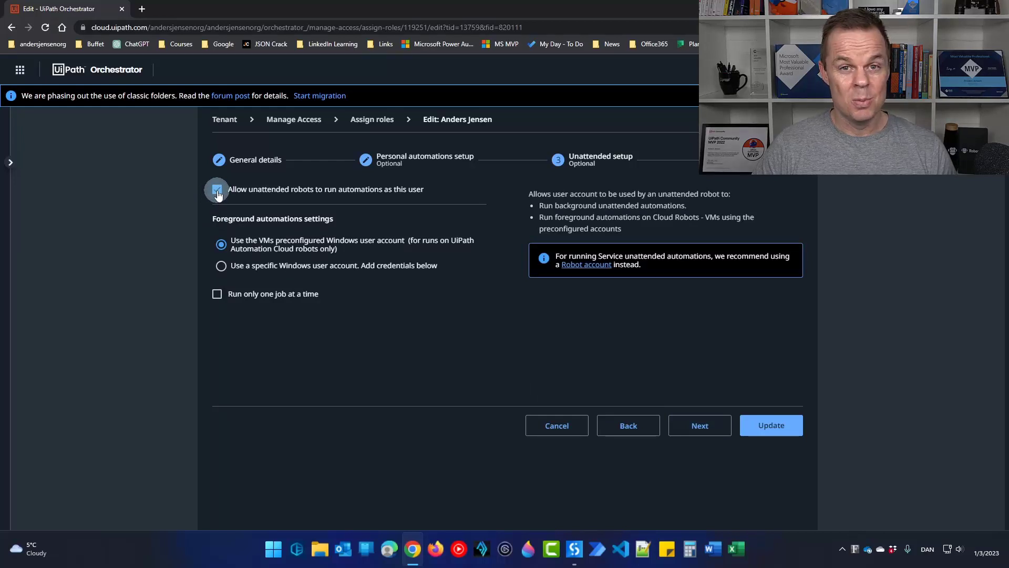
click(221, 265)
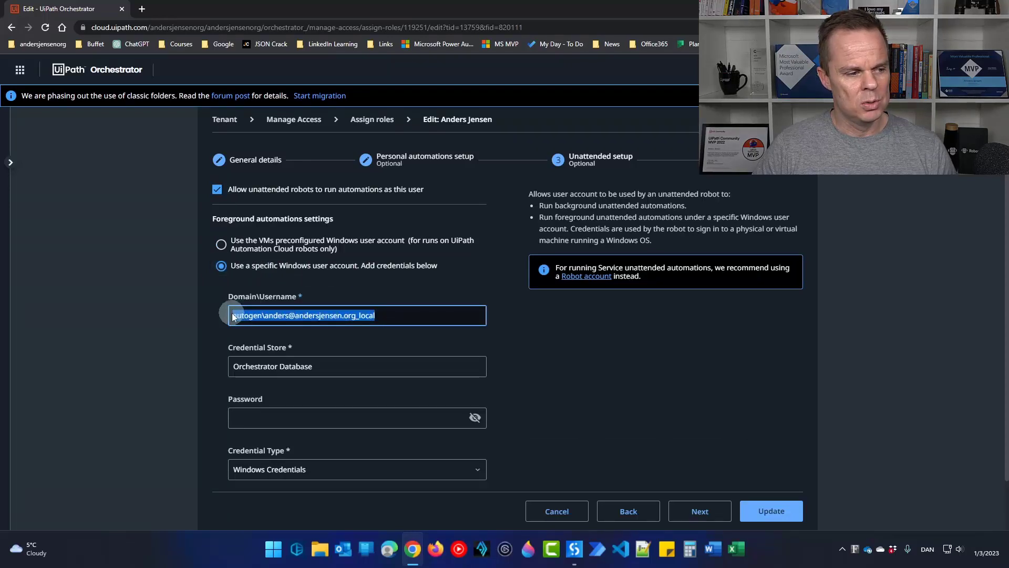
key(Delete)
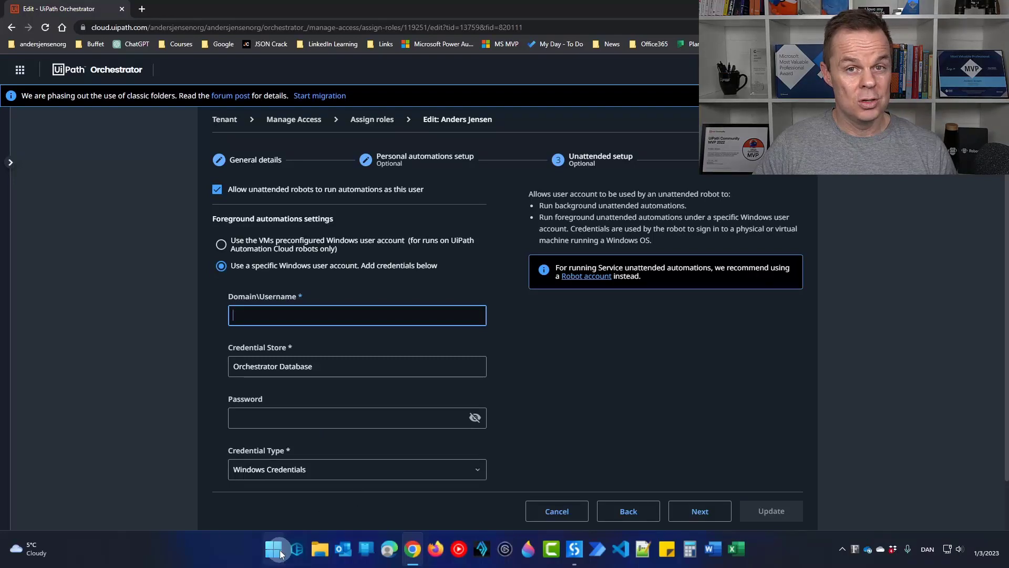
Open Command Prompt and run whoami to get the machine's domain and username
text(cmd)
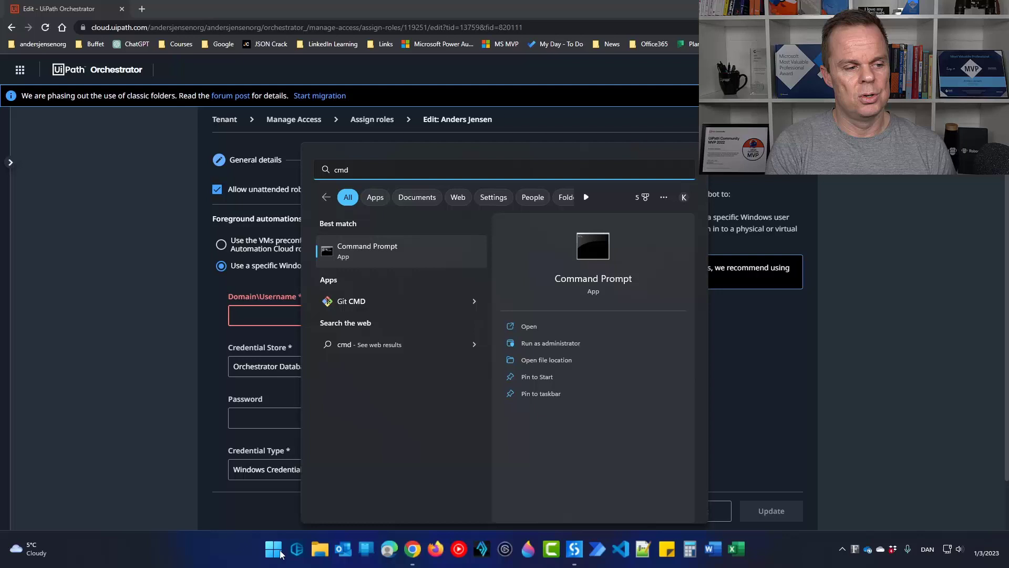
click(367, 250)
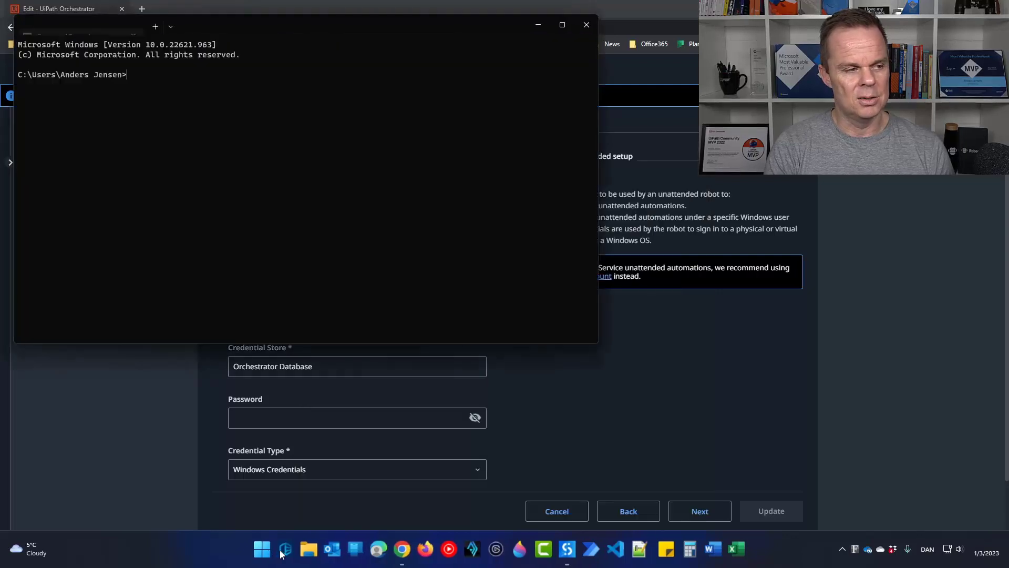
text(whoami)
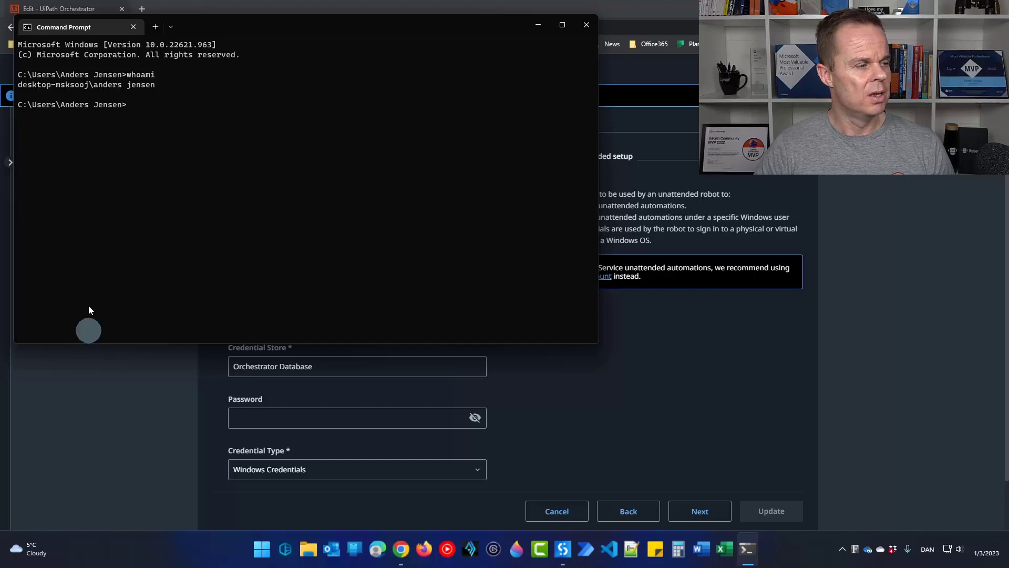
mouse_move(200, 26)
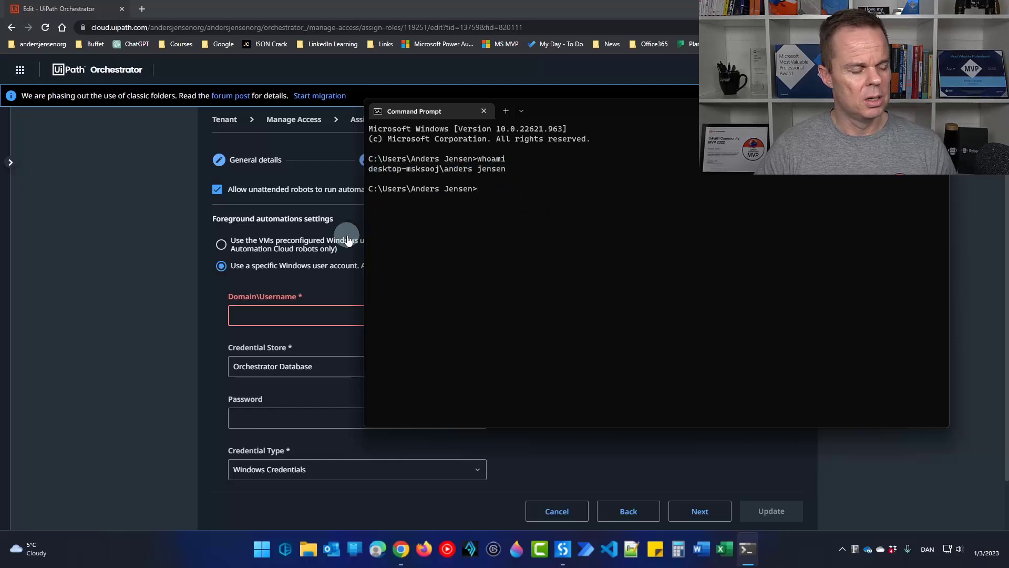
text(desktop-msksooj\anders jensen)
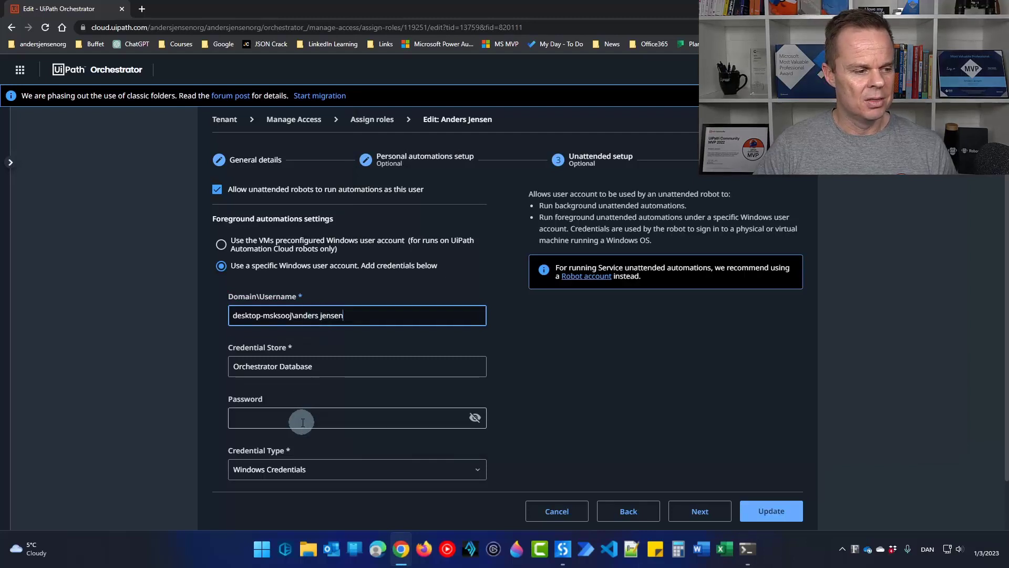
click(357, 417)
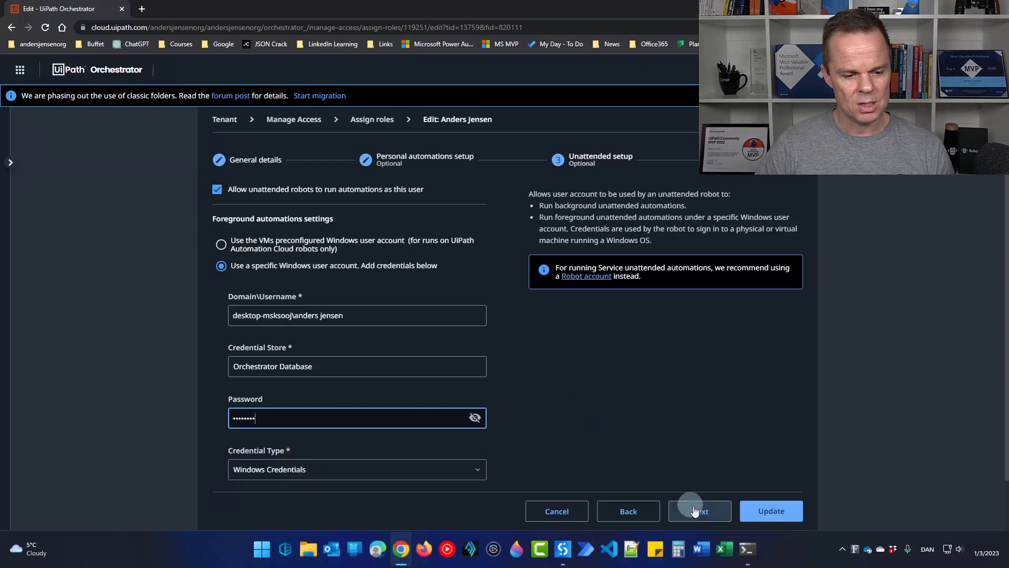
click(700, 511)
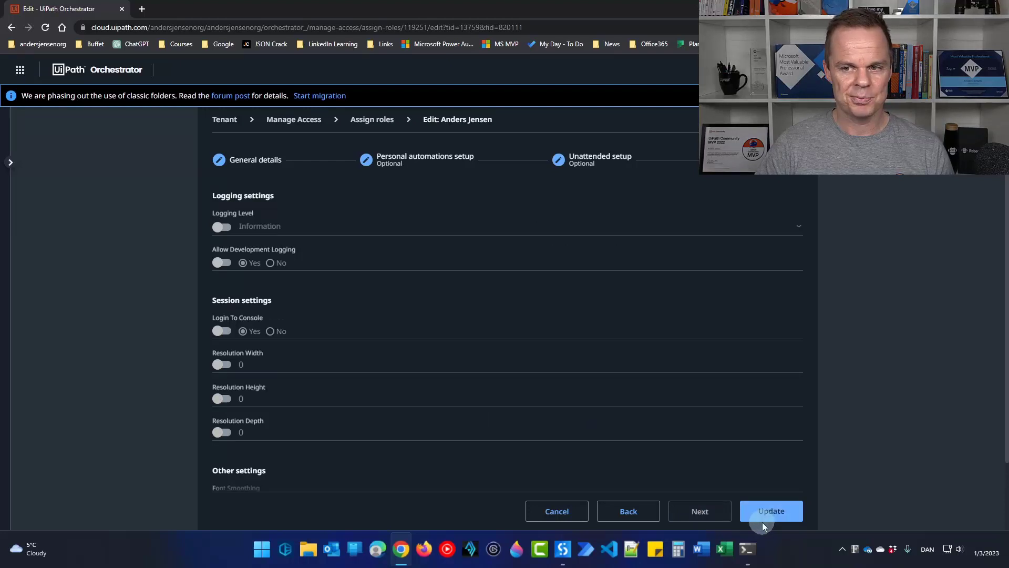
click(771, 510)
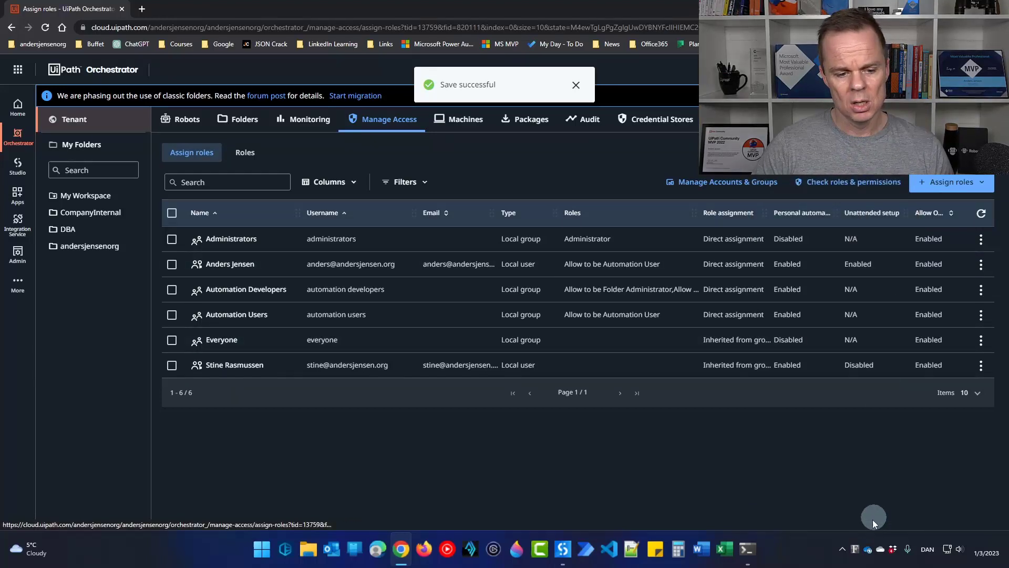
Sign in to UiPath Assistant from the tray, allowing the browser to open UiPath
click(842, 549)
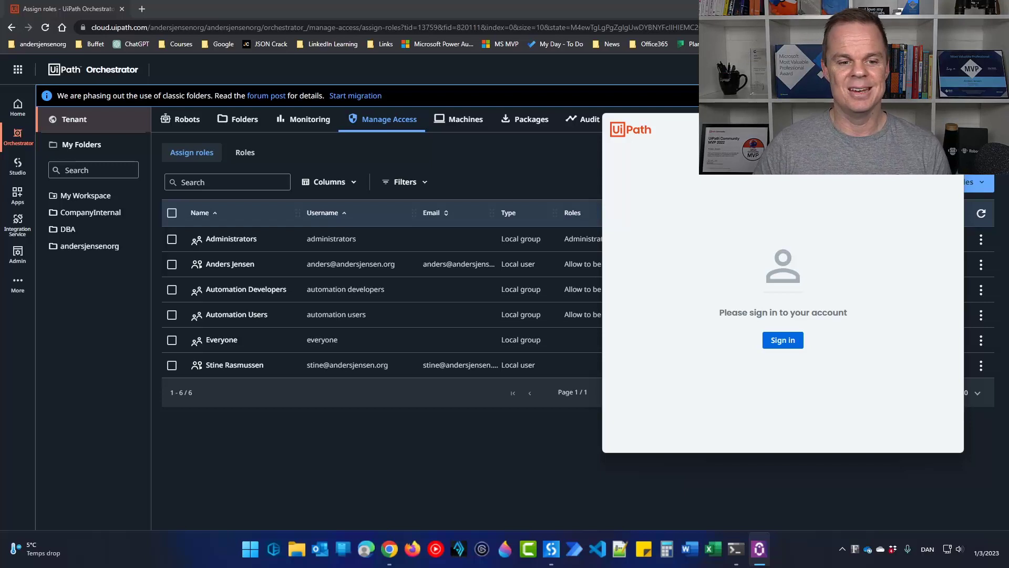
click(783, 340)
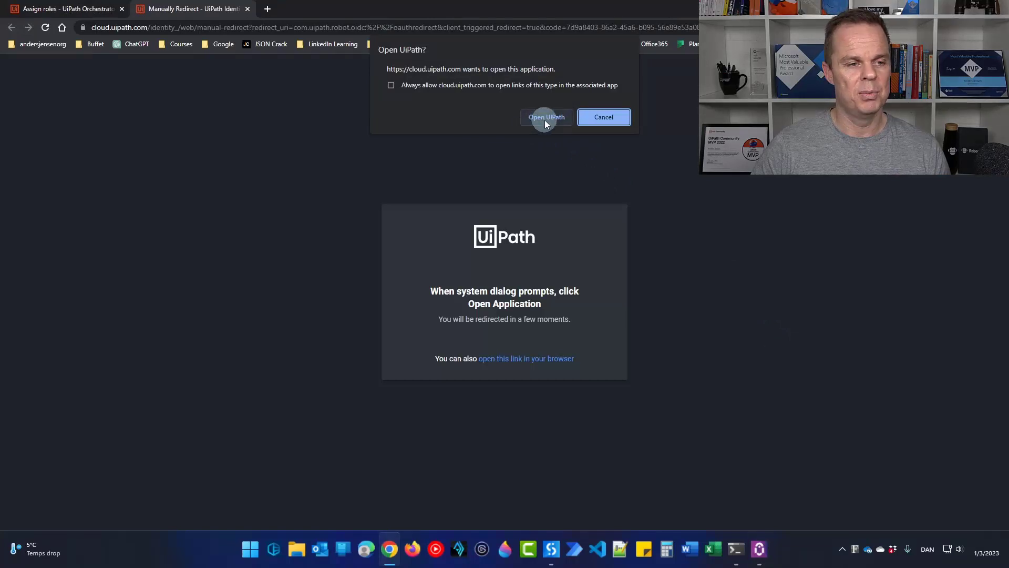
click(545, 118)
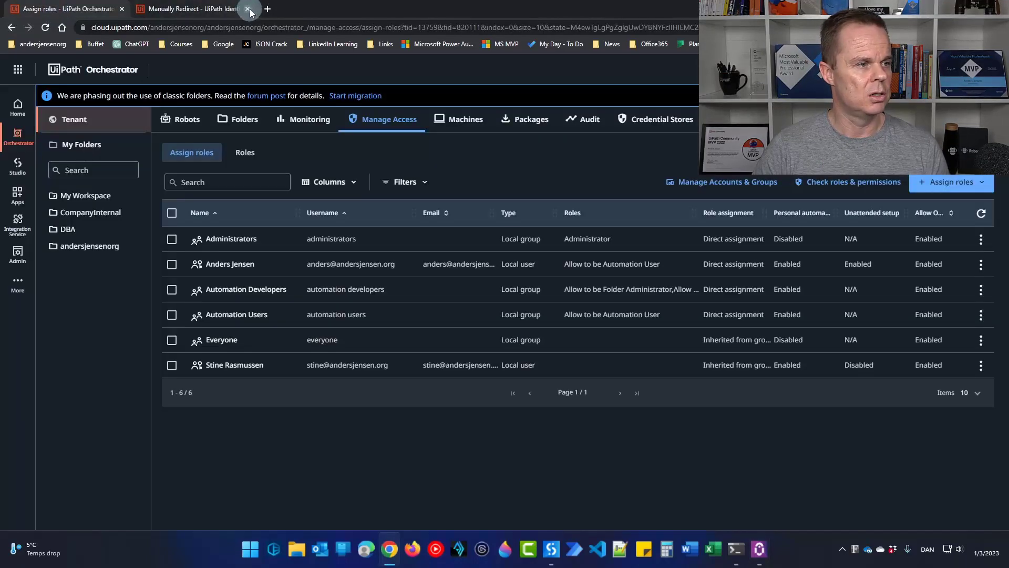
Set the workspace machine template's Production (Unattended) runtimes to 1 and save
click(248, 9)
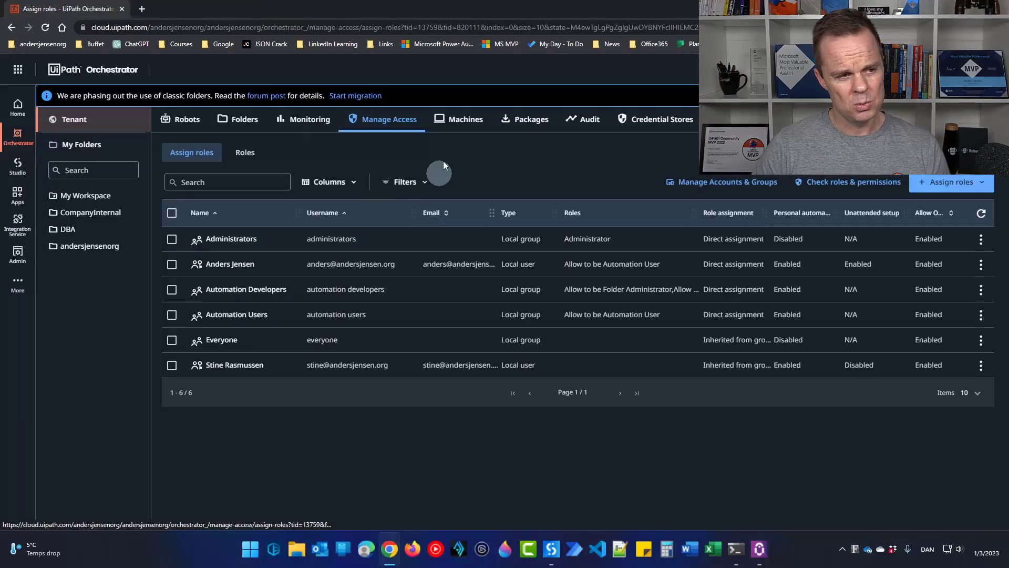
click(465, 120)
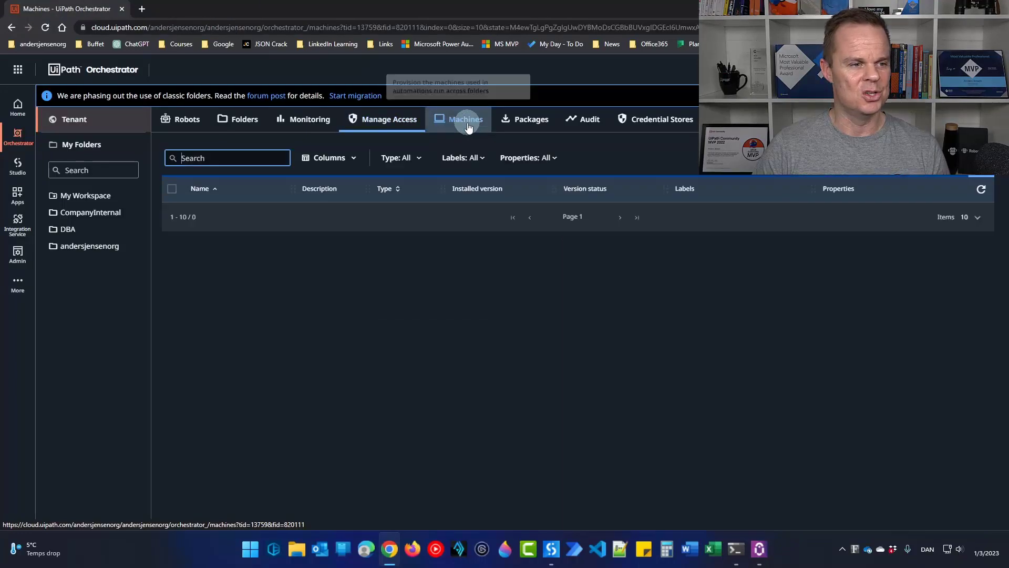
click(464, 119)
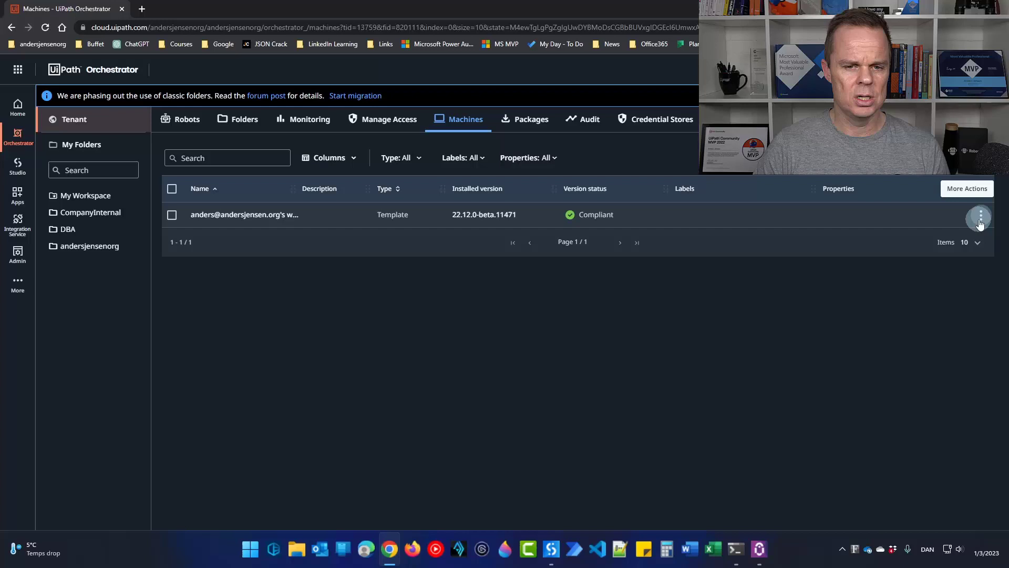
click(980, 218)
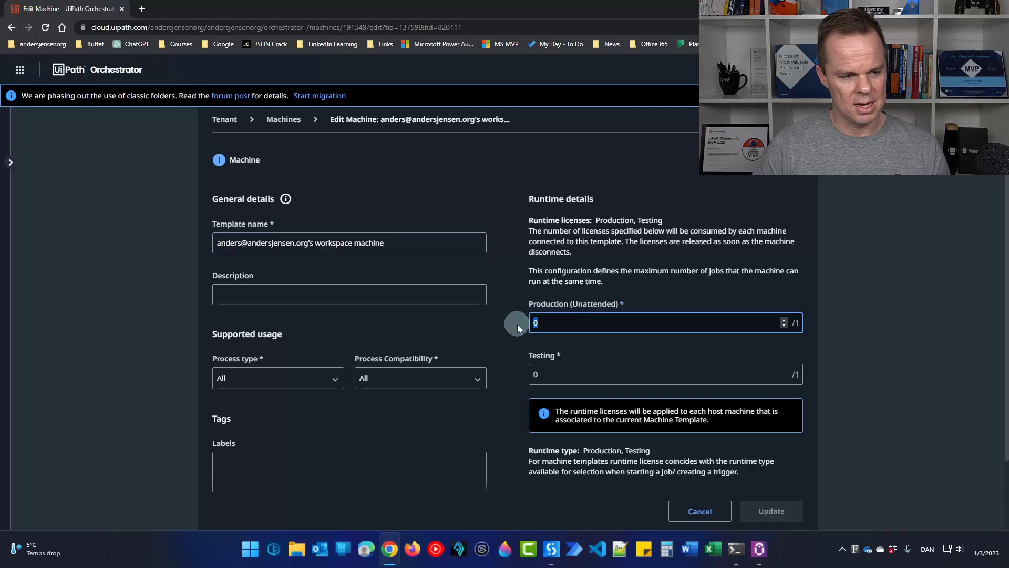
text(1)
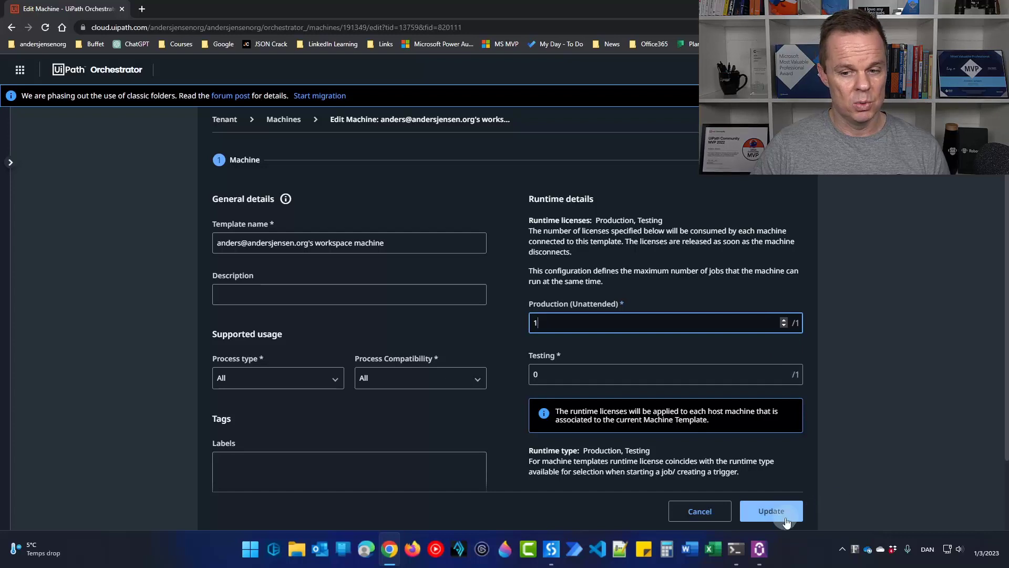
click(771, 510)
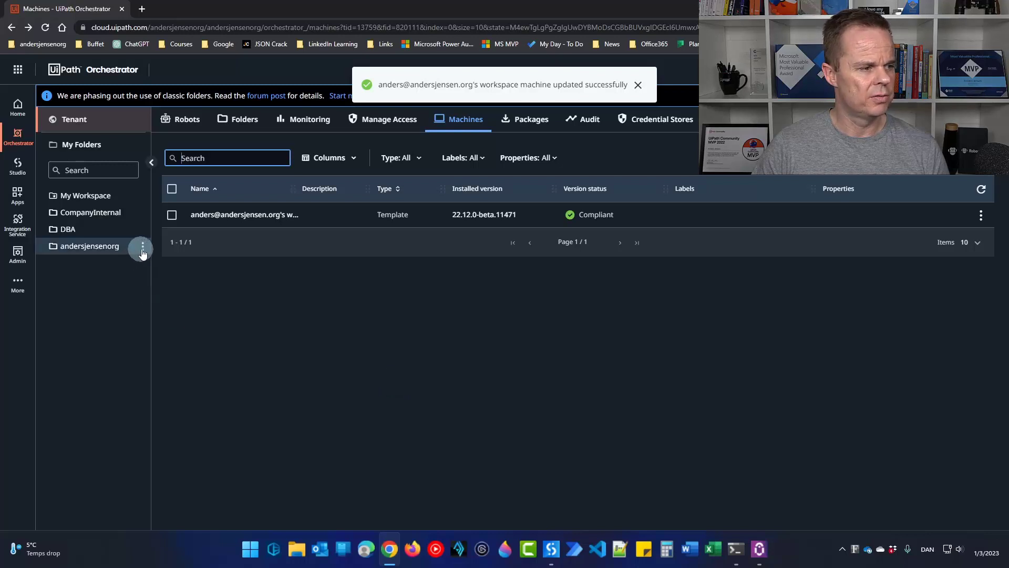
Assign the workspace machine template to the andersjensenorg folder
click(140, 247)
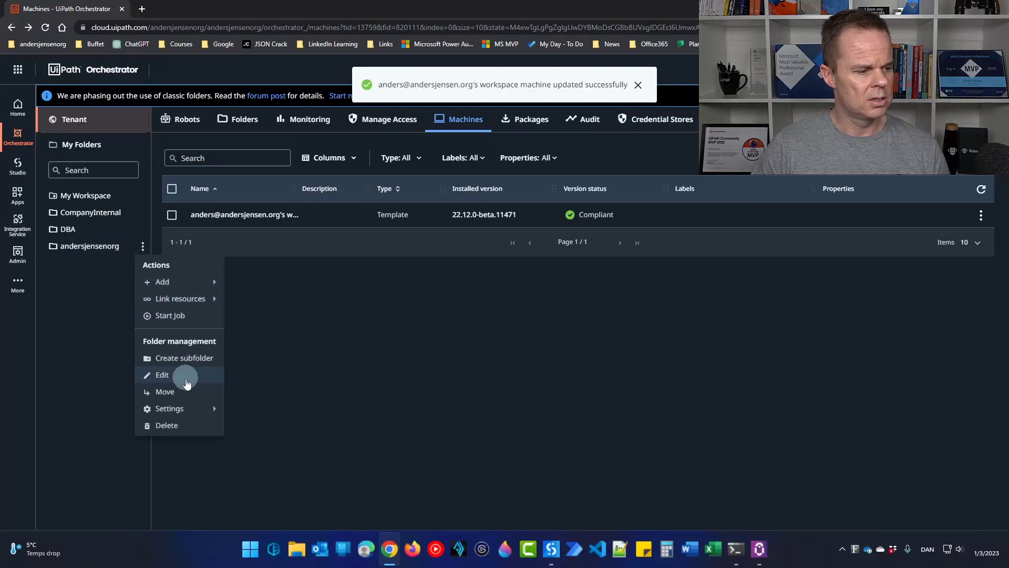
mouse_move(169, 408)
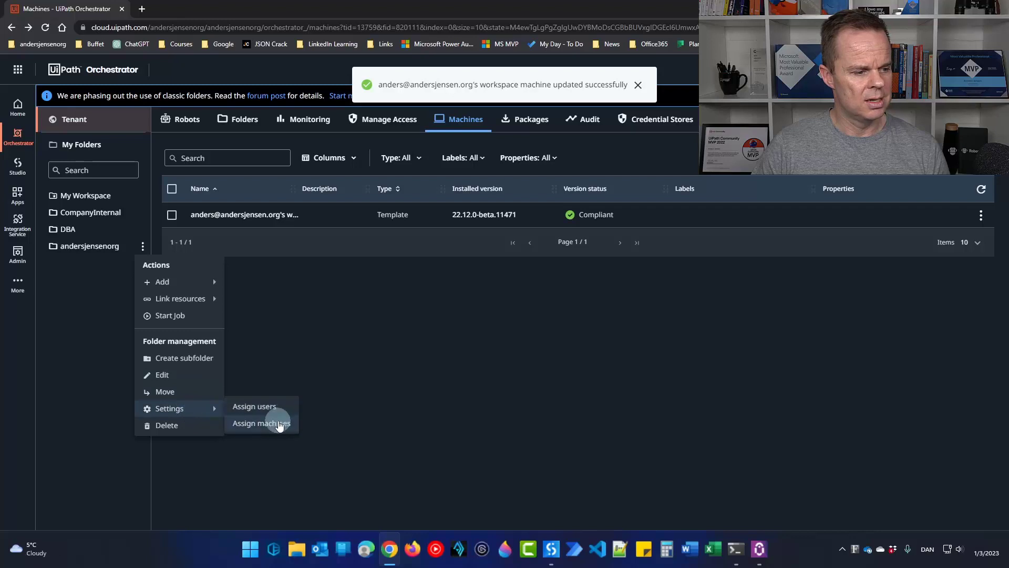
click(261, 423)
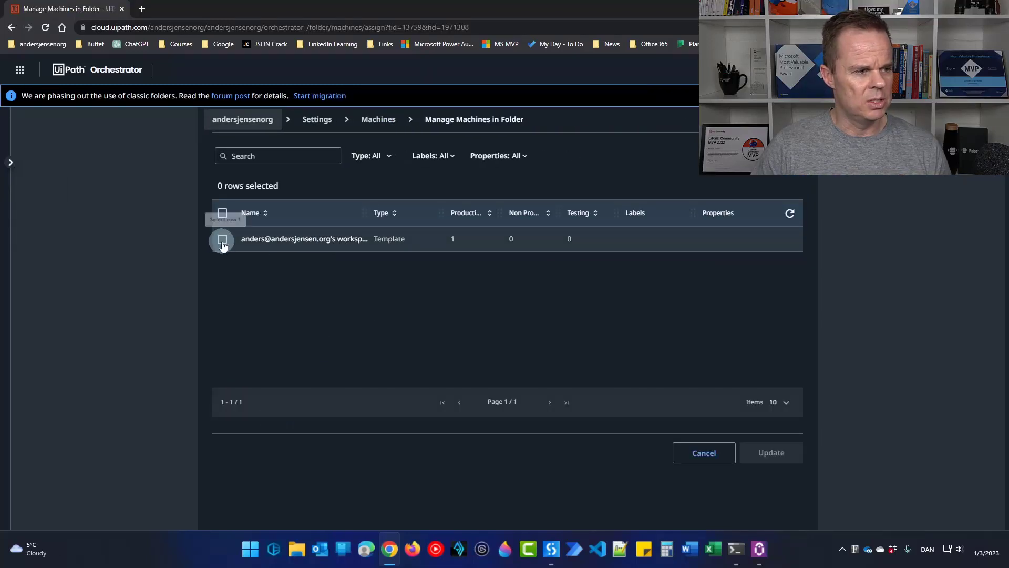
click(222, 239)
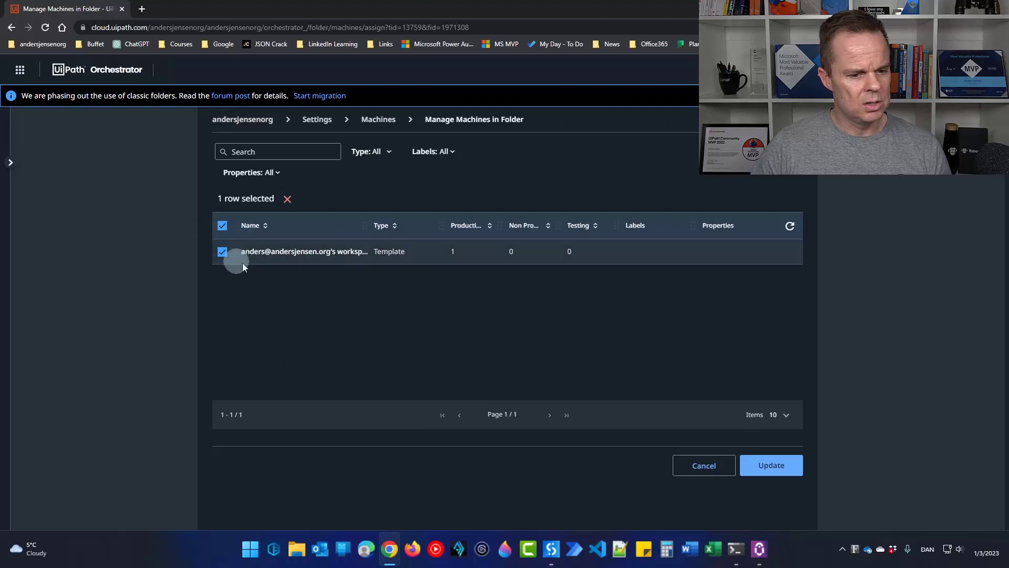
click(771, 465)
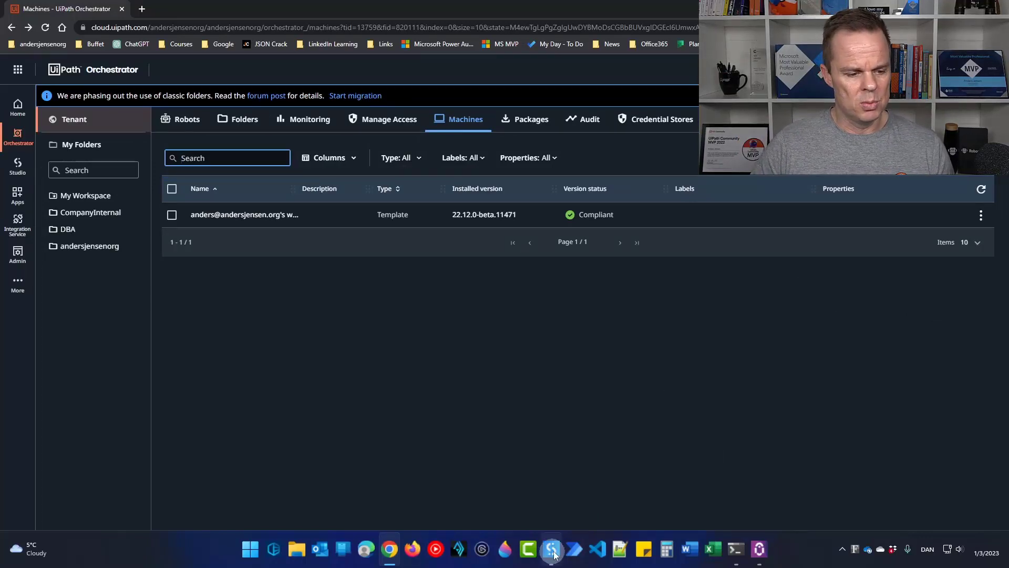
Create the blank Studio process 'Unattended2023Demo' and skip the quick tour
click(550, 548)
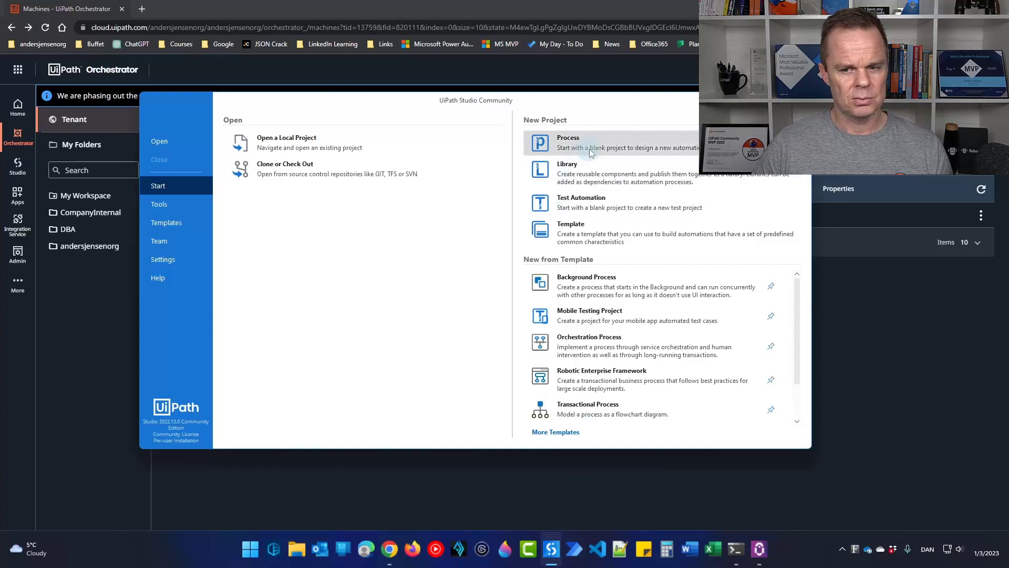
click(567, 143)
text(Unattended2023Demo)
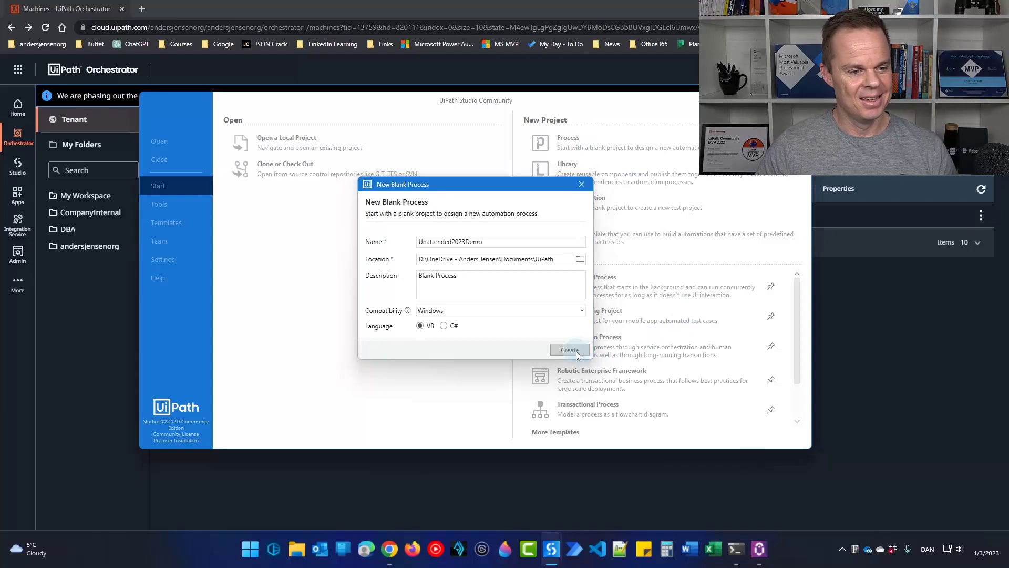
click(569, 350)
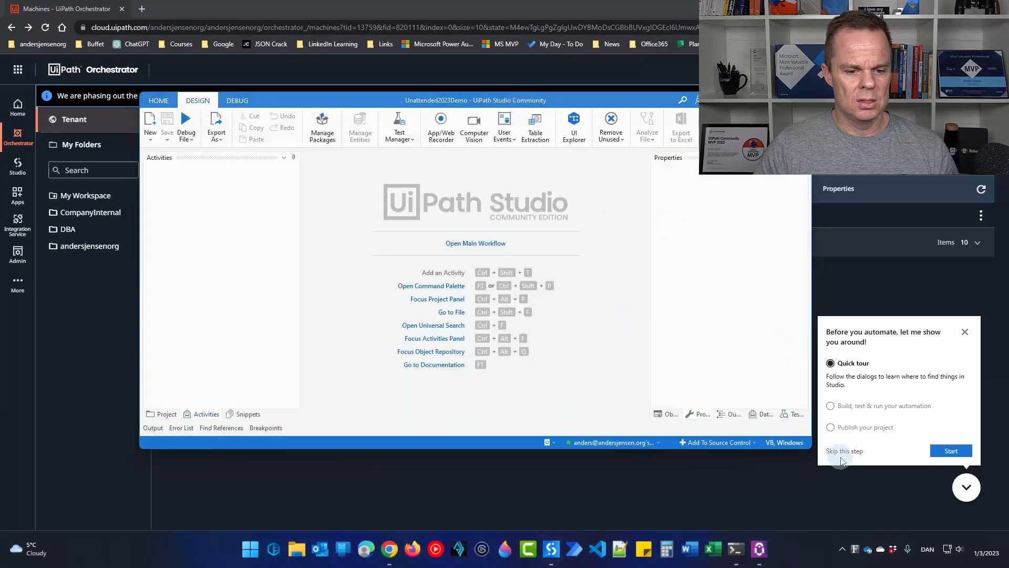
click(951, 450)
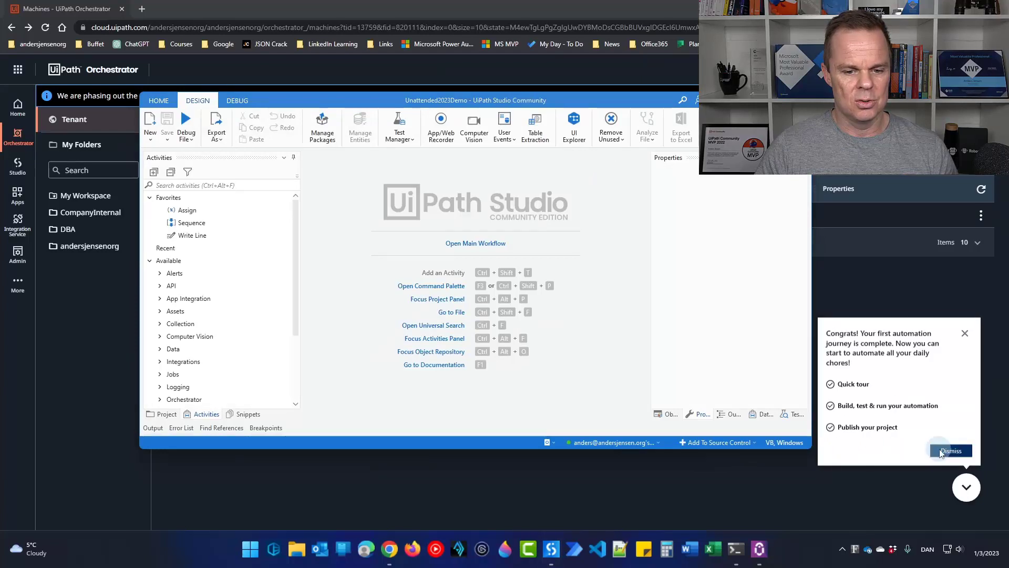
click(951, 451)
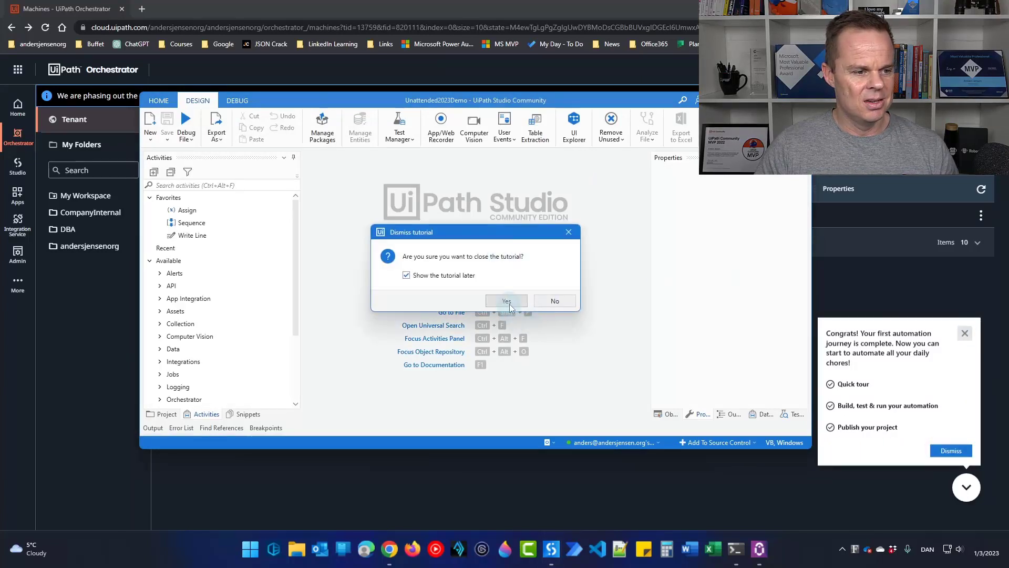
Drop a Message Box into Main with text "Hello from UiPath Orchestrator"
click(507, 301)
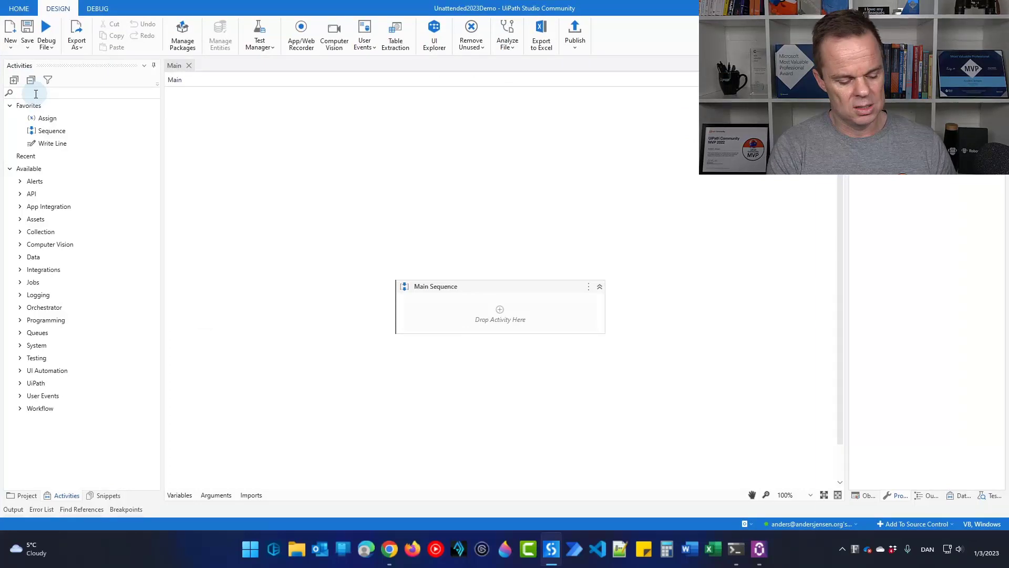
text(message)
text("Hello from UiPath O)
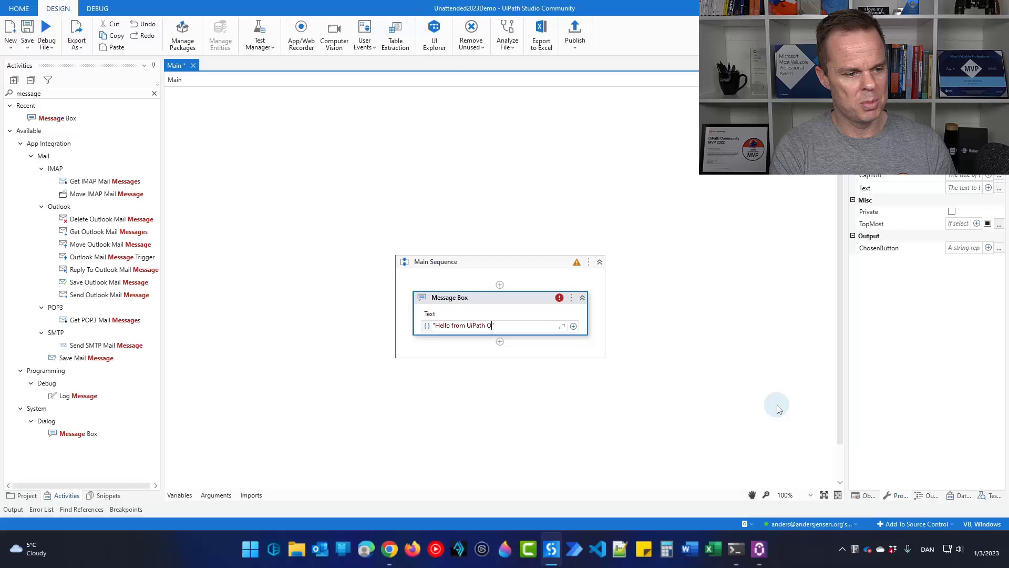
text(rchestrator")
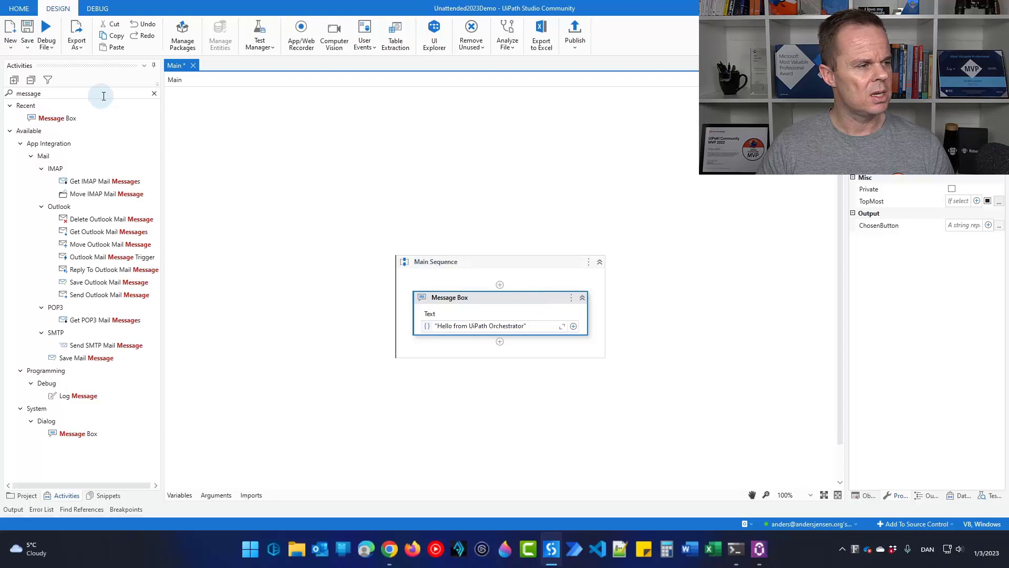
Add Get Environment Variable below the Message Box, storing OSVersion in an OSVersion variable
text(get envi)
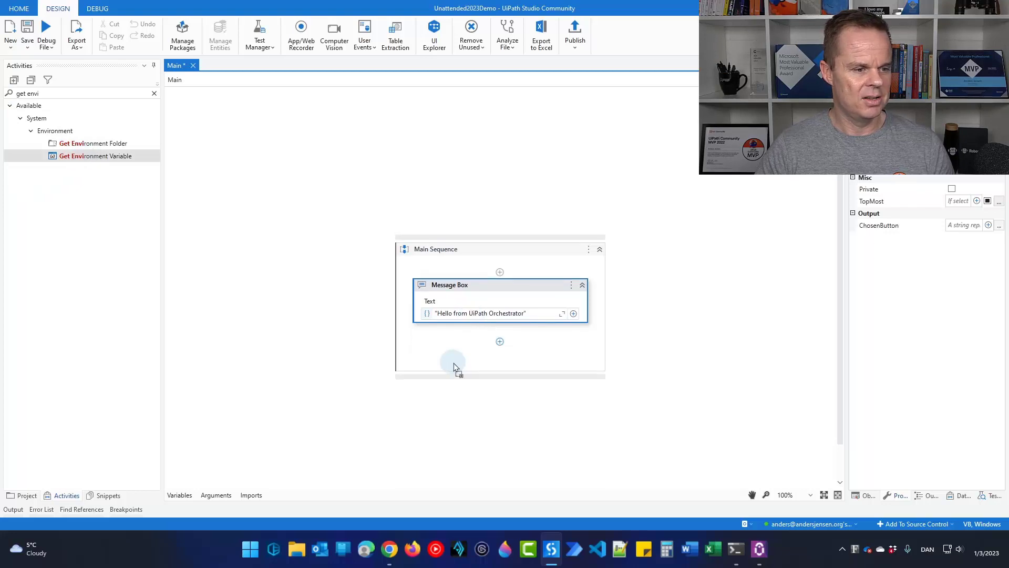
drag(95, 156, 499, 341)
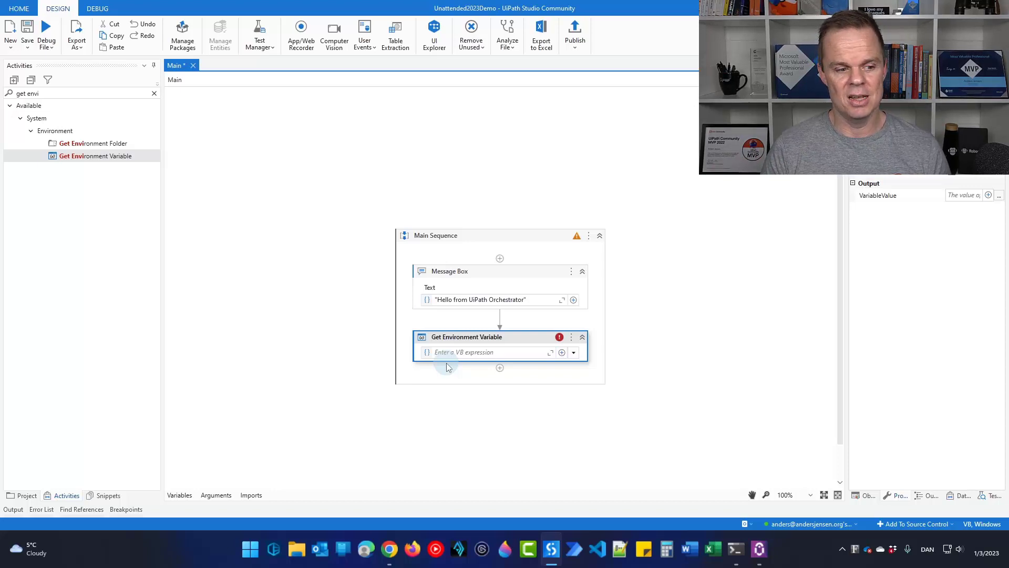
mouse_move(572, 361)
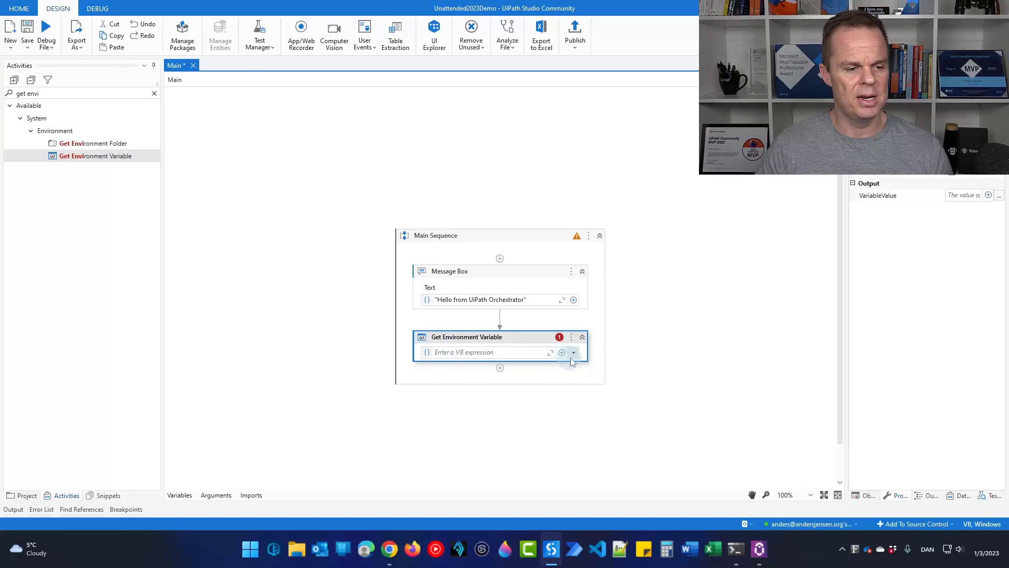
mouse_move(571, 358)
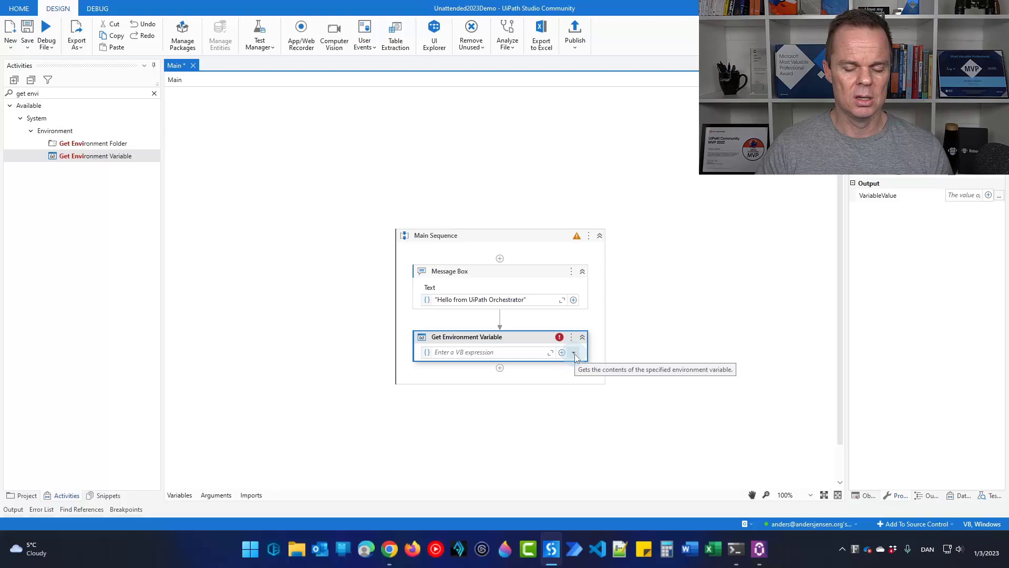
click(573, 352)
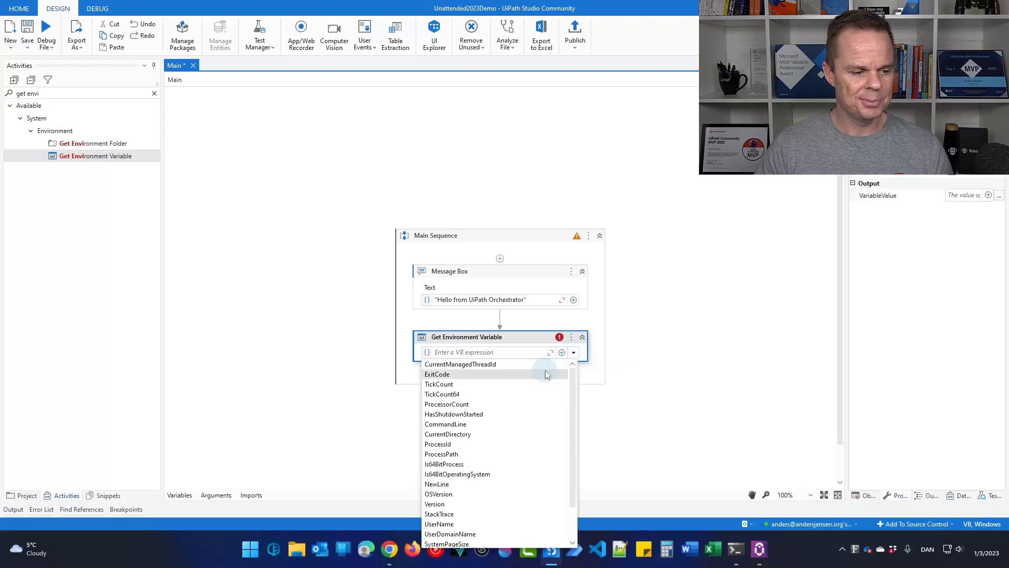
click(438, 494)
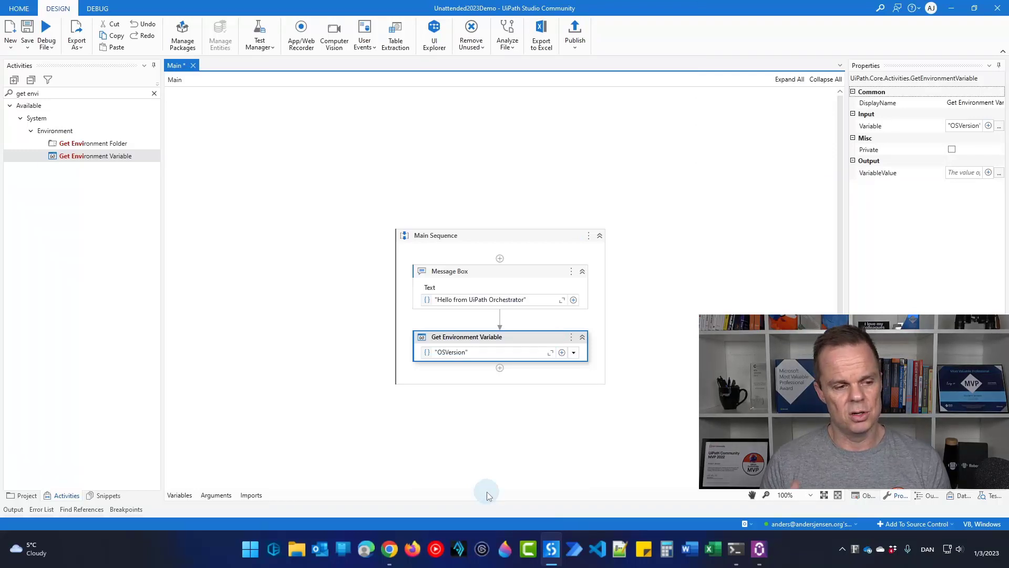
click(959, 172)
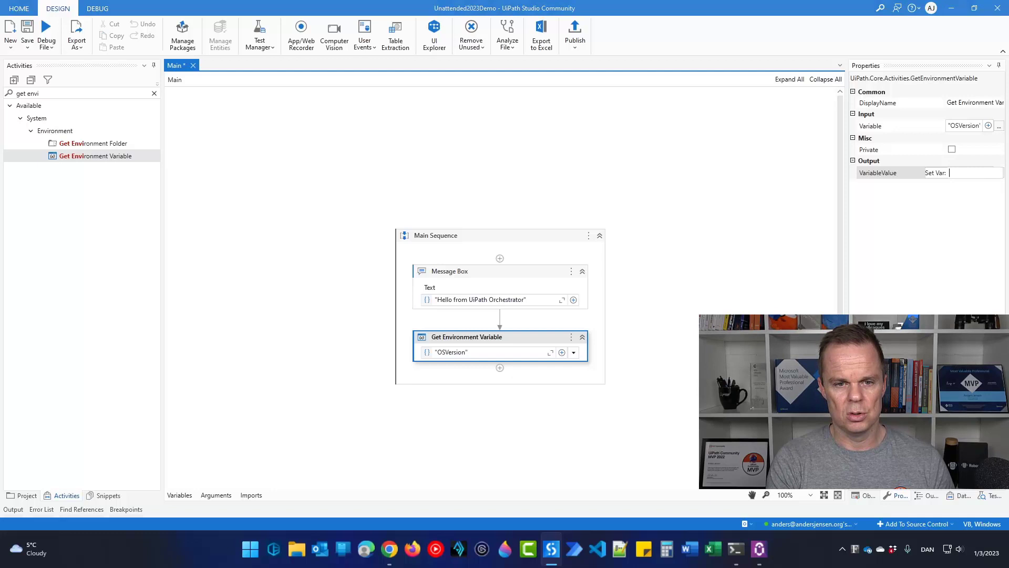
text(OSVersion)
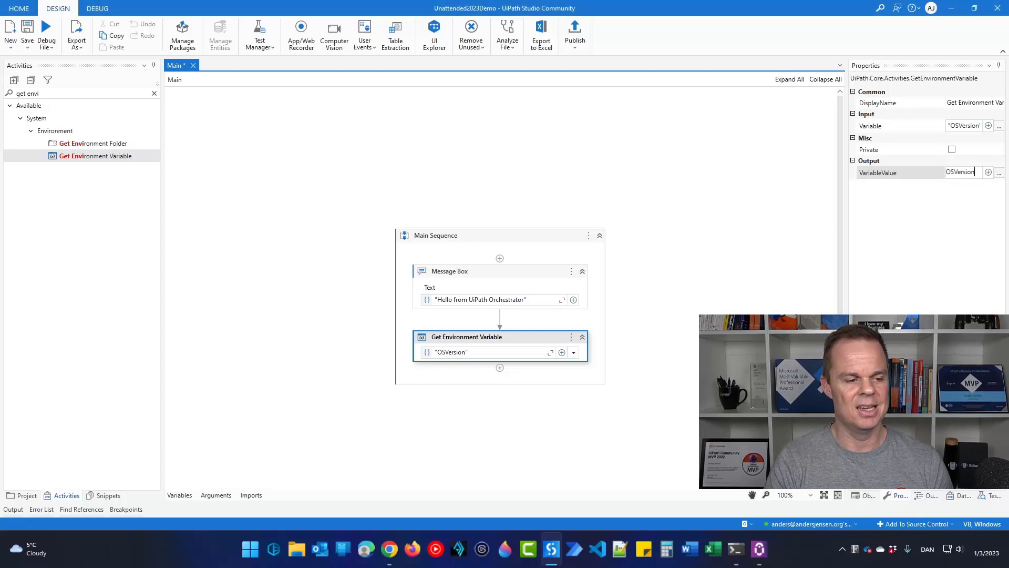
mouse_move(154, 94)
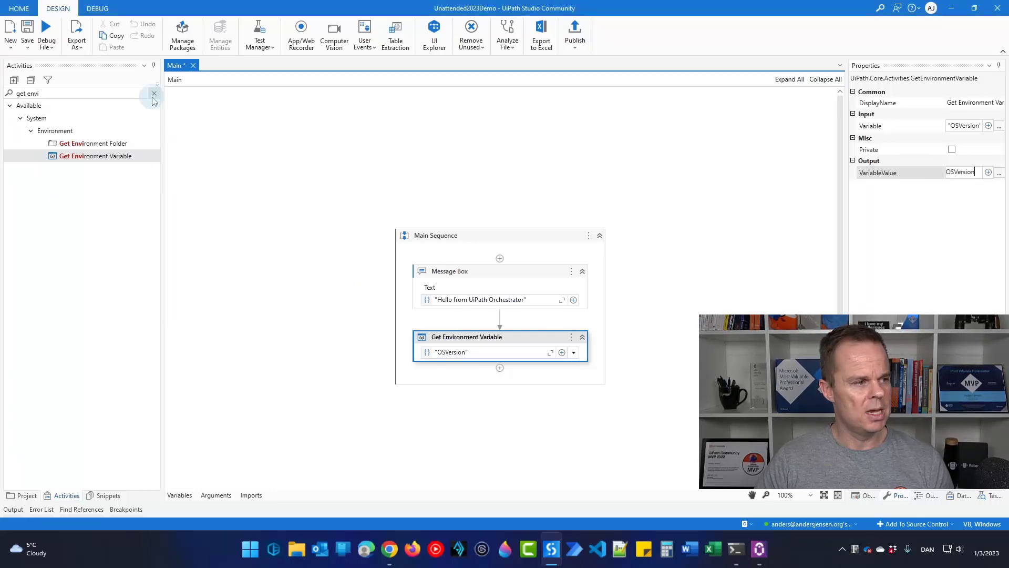
text(log)
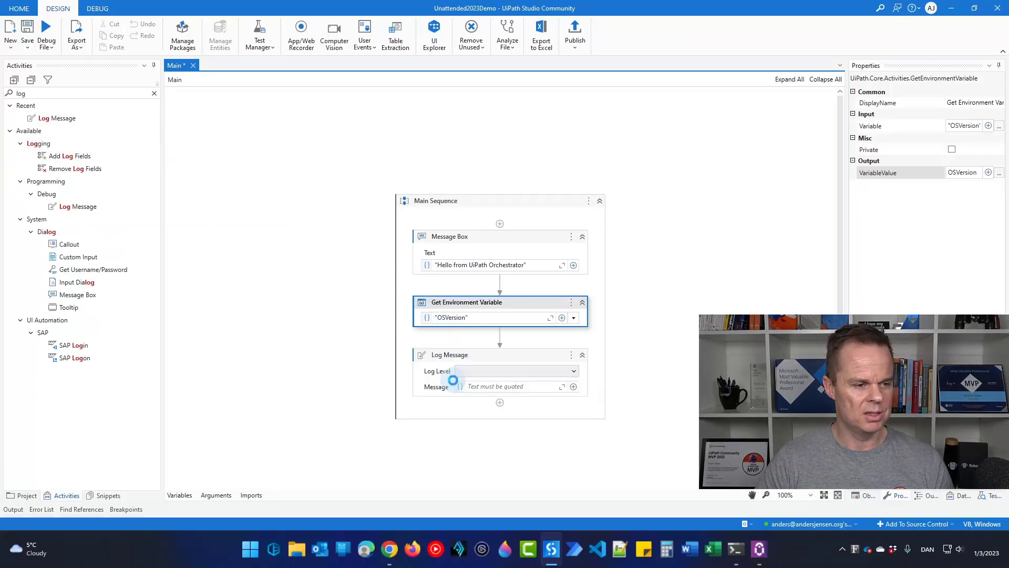
Set the Log Message to Info level with the OSVersion variable as its message
click(449, 355)
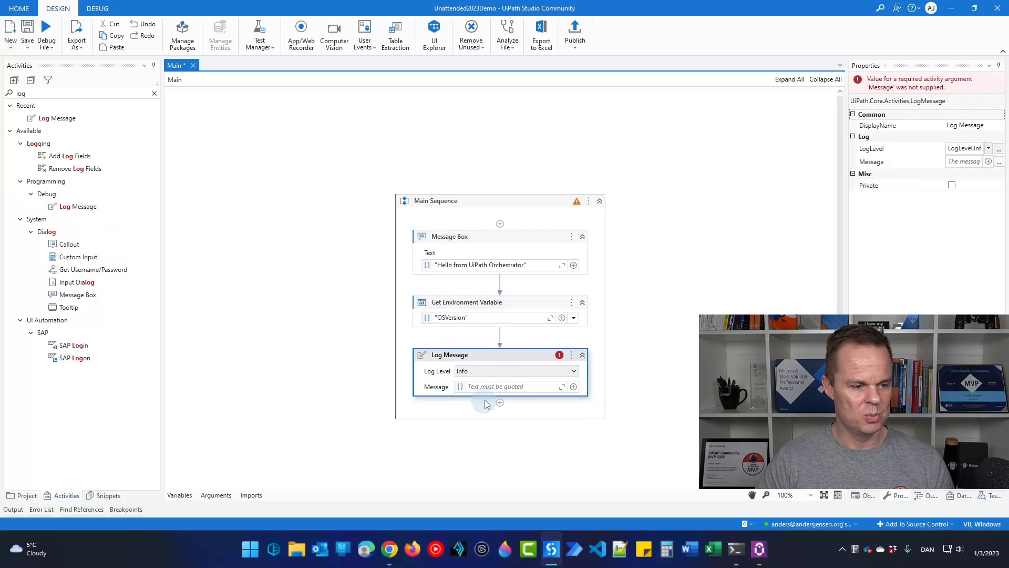
click(509, 386)
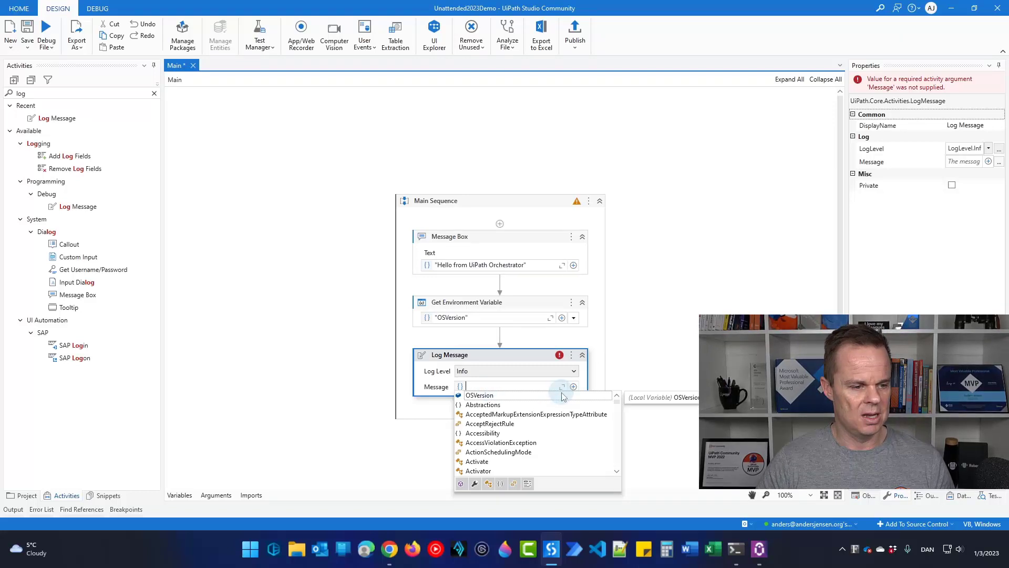
click(479, 395)
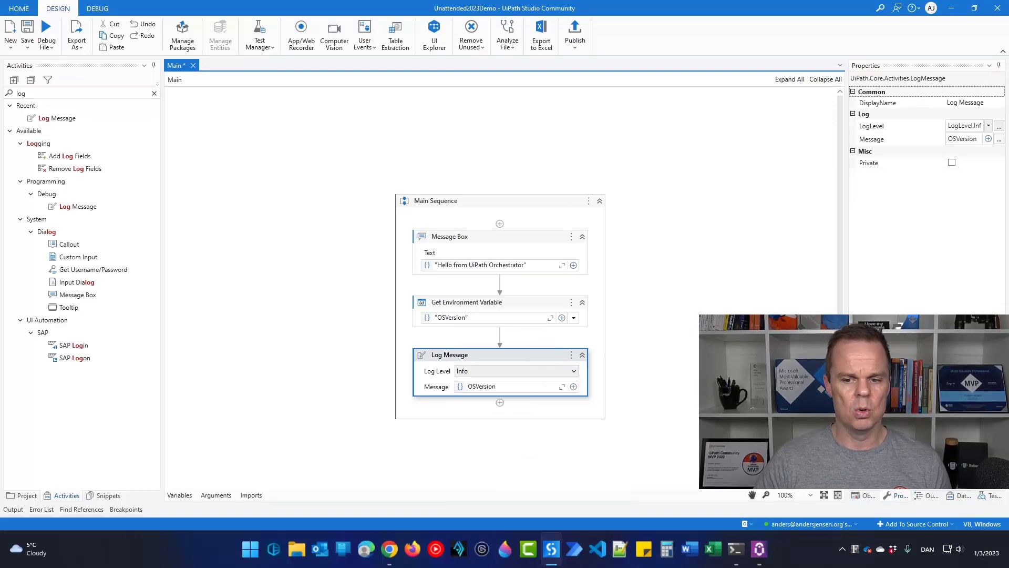
mouse_move(602, 338)
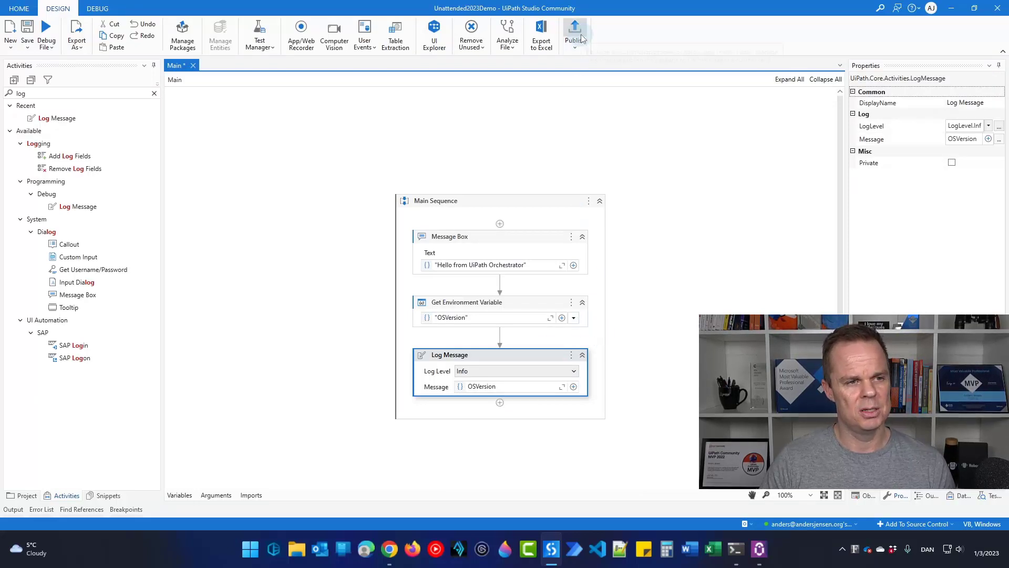
Publish Unattended2023Demo 1.0.1 to the Orchestrator Tenant Processes Feed and dismiss the success message
click(574, 32)
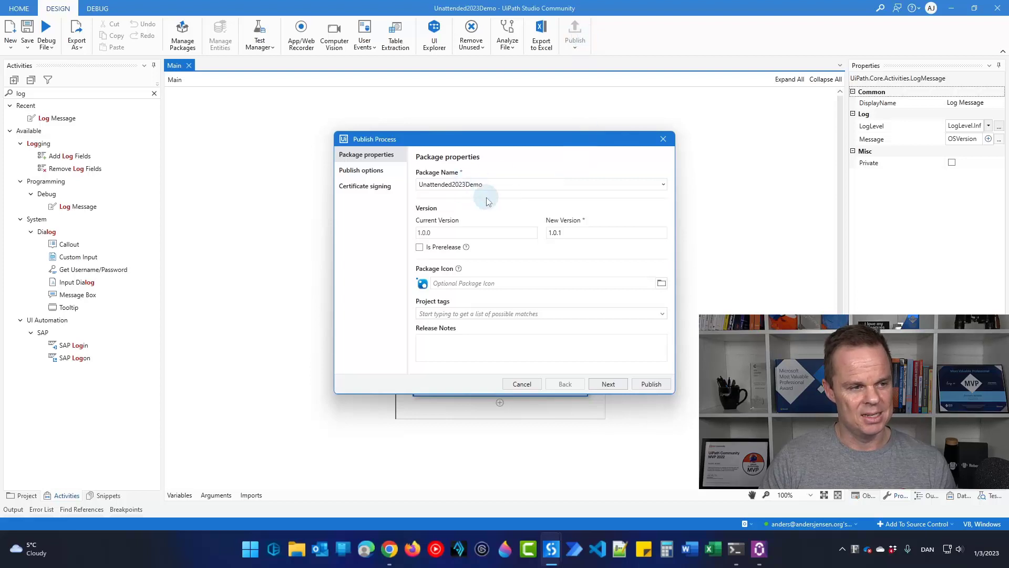
mouse_move(548, 253)
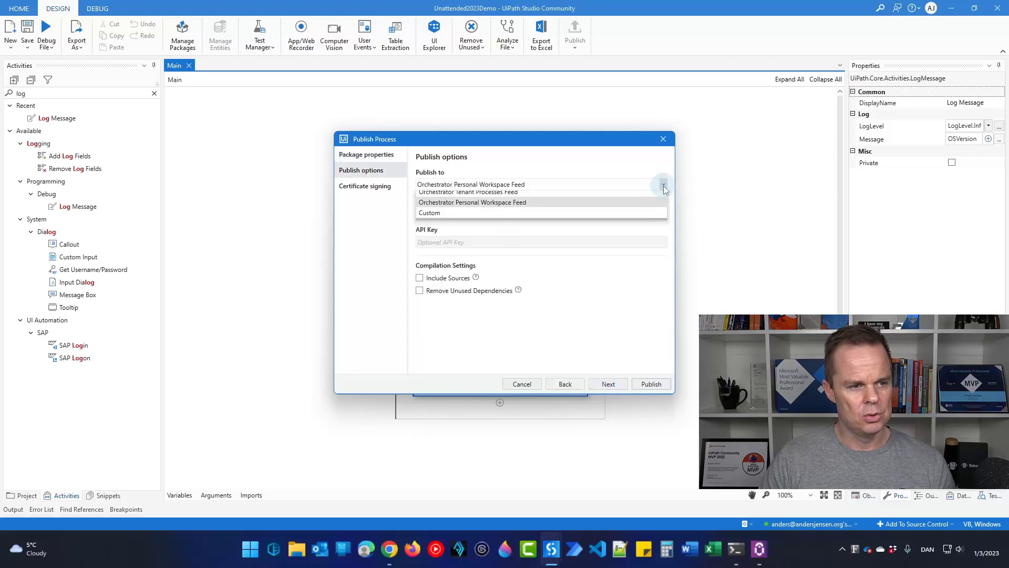
click(465, 192)
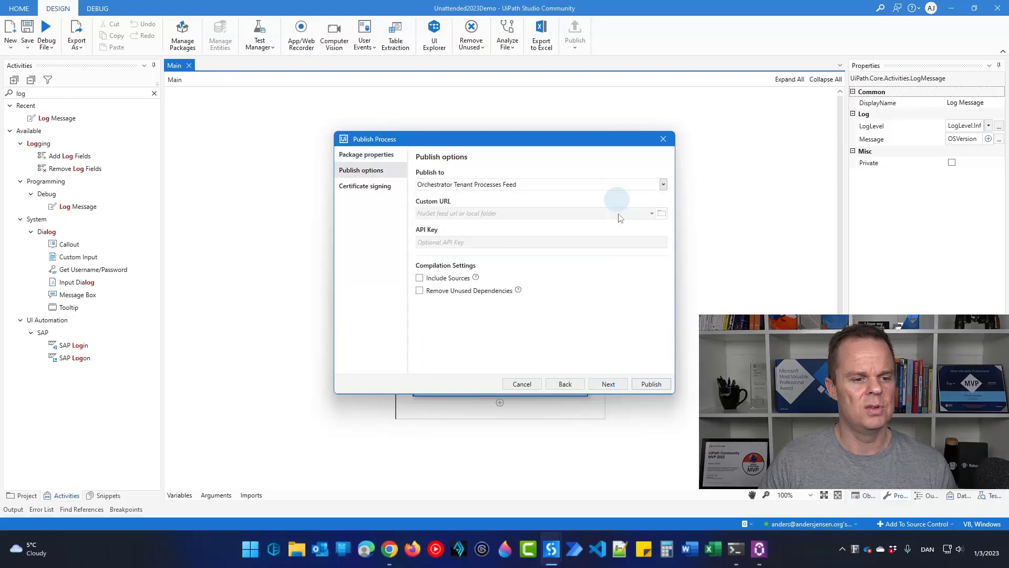
click(650, 383)
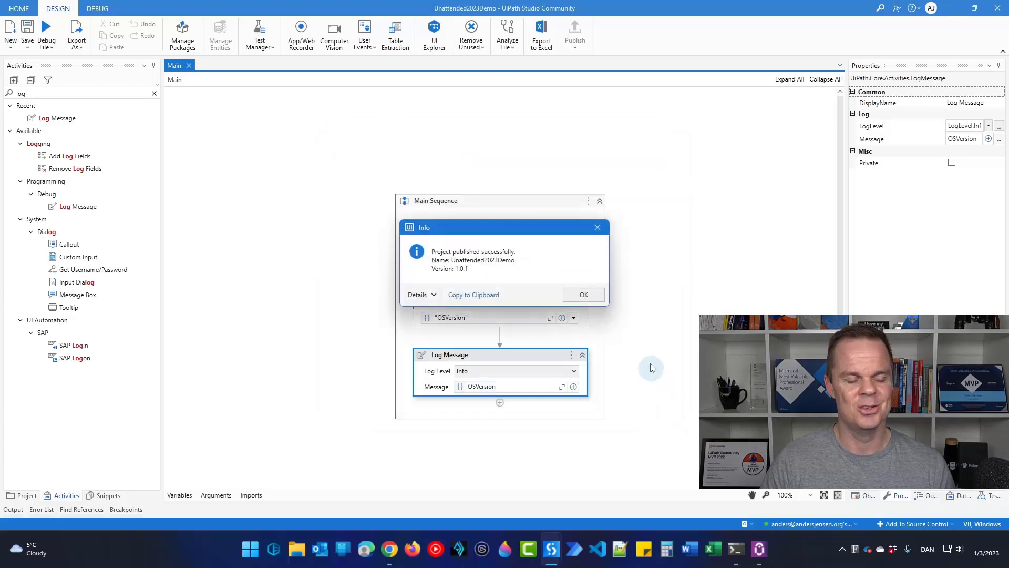
click(582, 294)
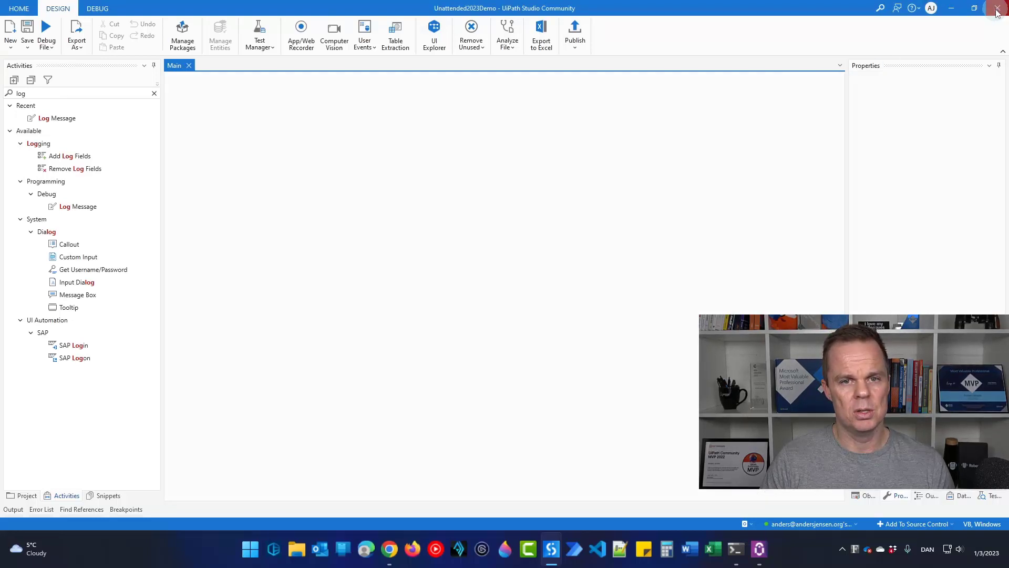
Close Studio and open the andersjensenorg folder's empty Processes list to add a process
click(388, 549)
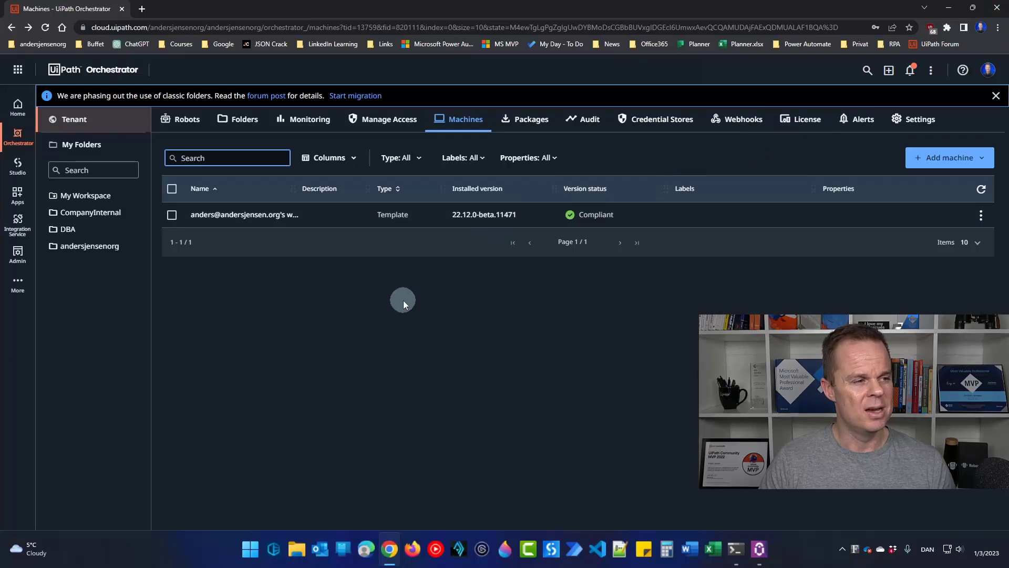
mouse_move(397, 294)
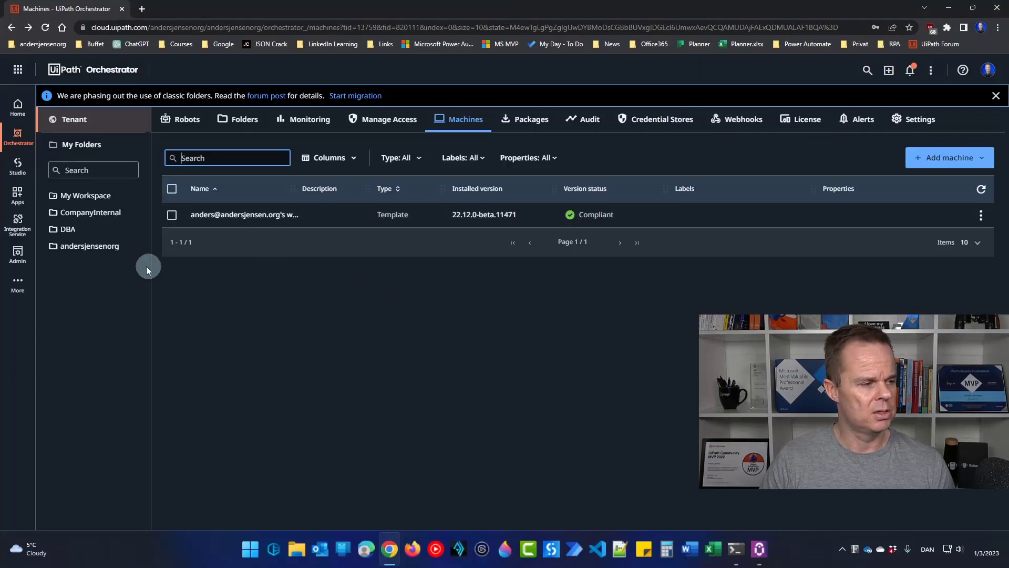
click(89, 246)
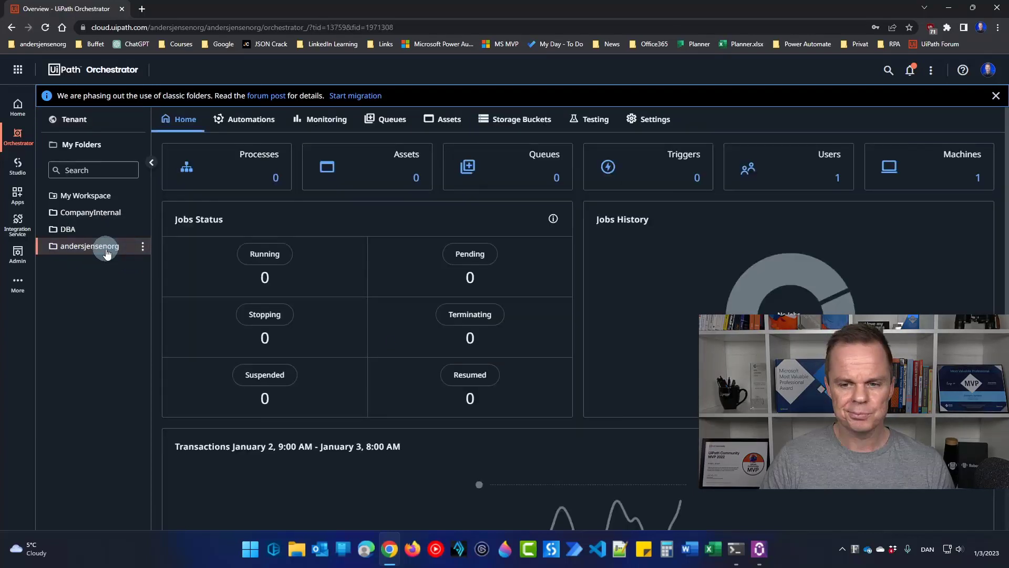
click(250, 119)
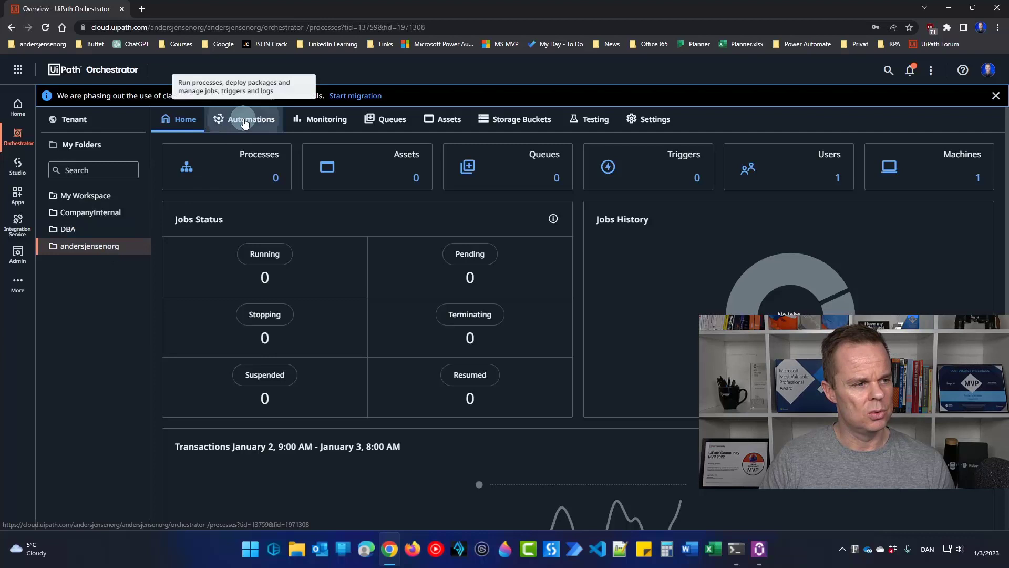
click(250, 120)
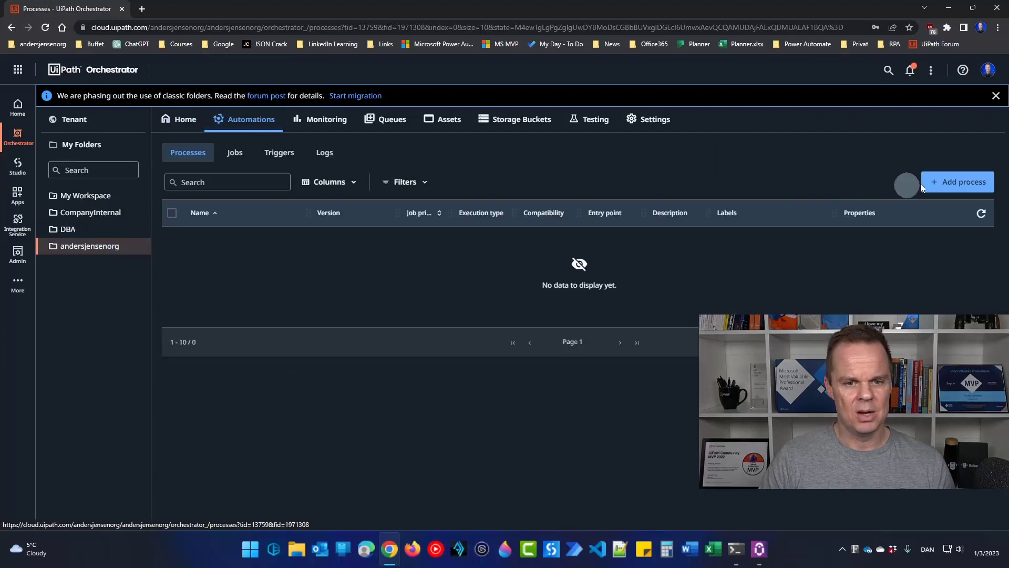
click(957, 182)
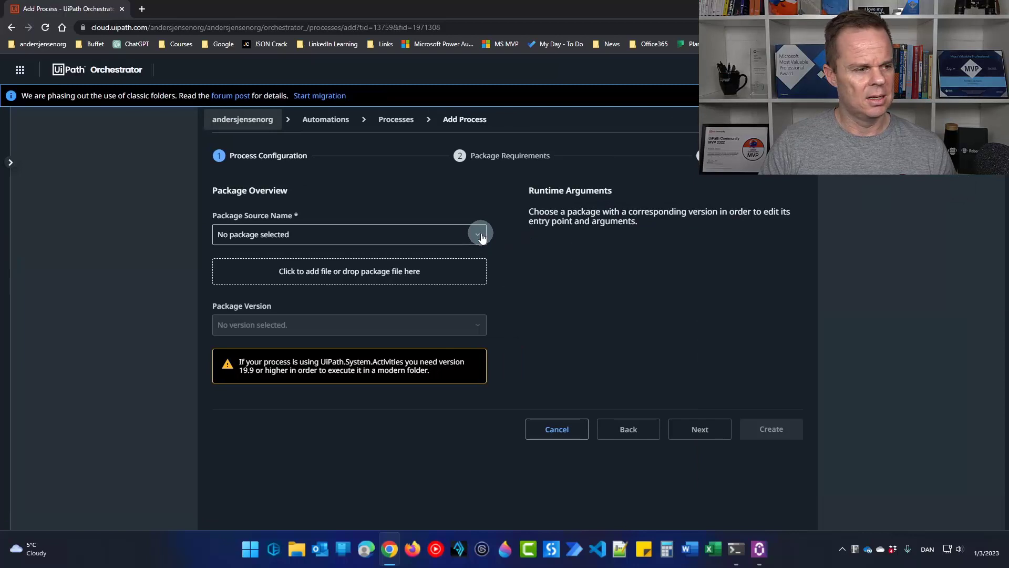
Select the Unattended2023Demo package, create the process, and return to the processes list
click(350, 233)
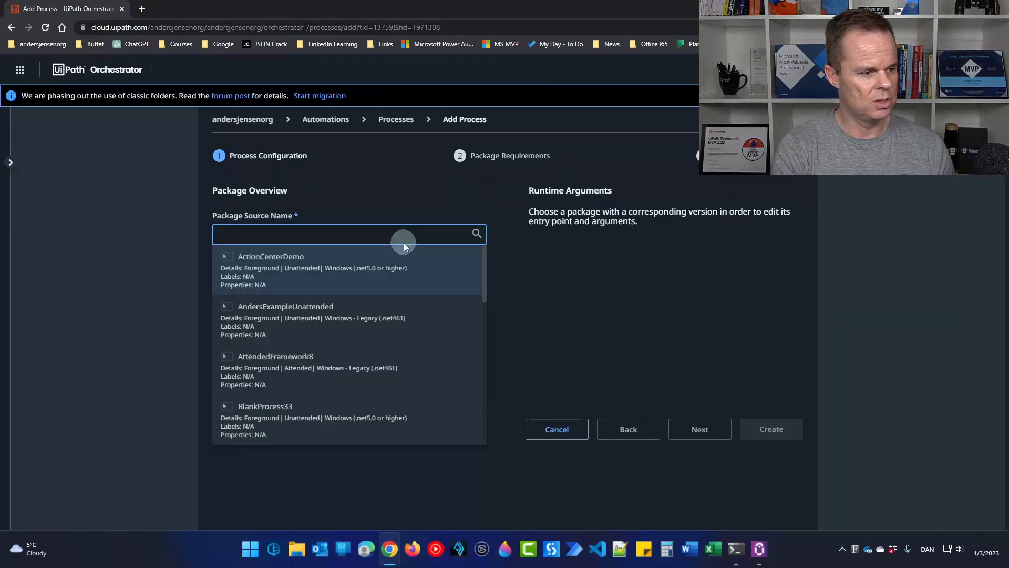
text(u)
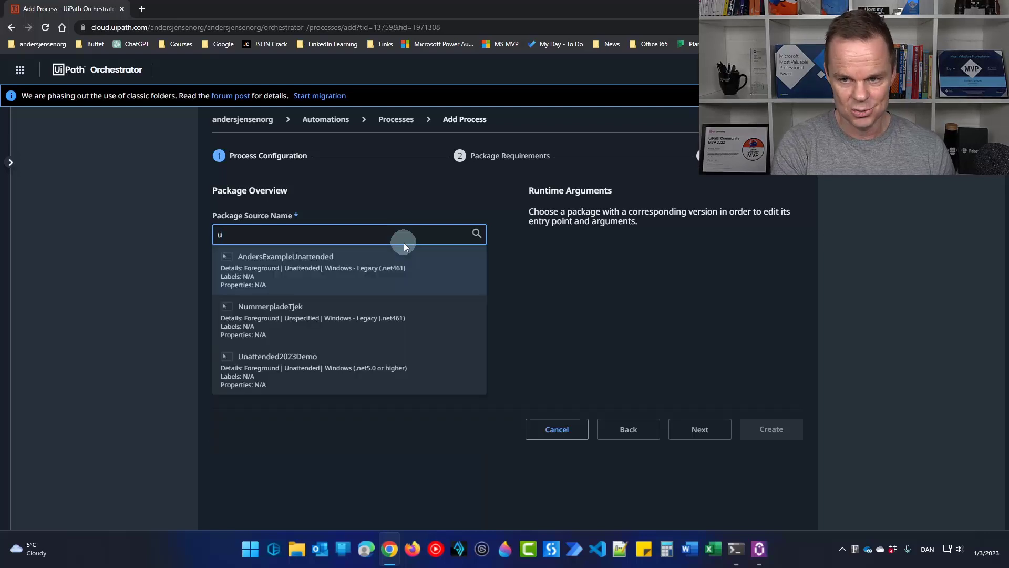
text(na)
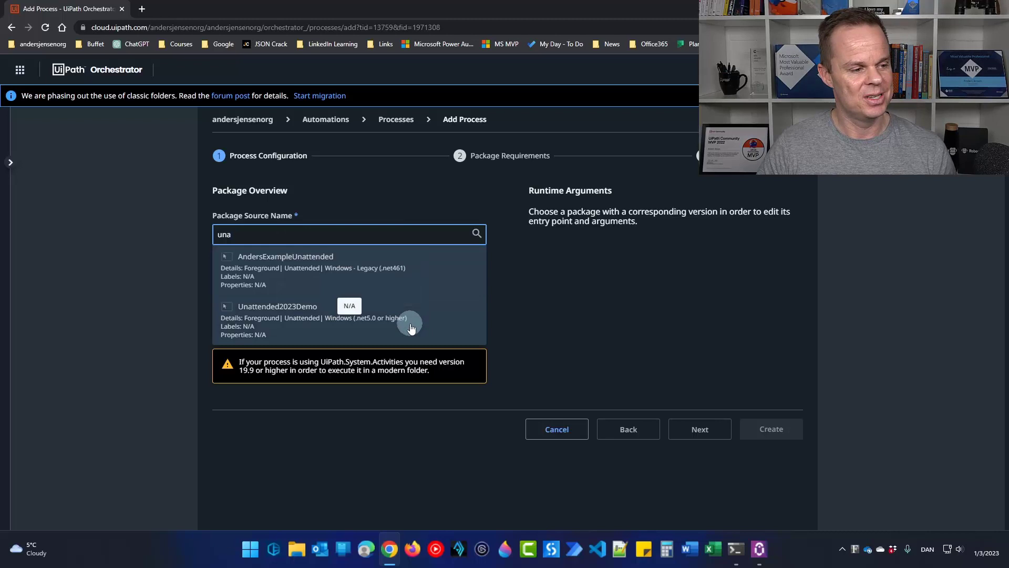
mouse_move(307, 332)
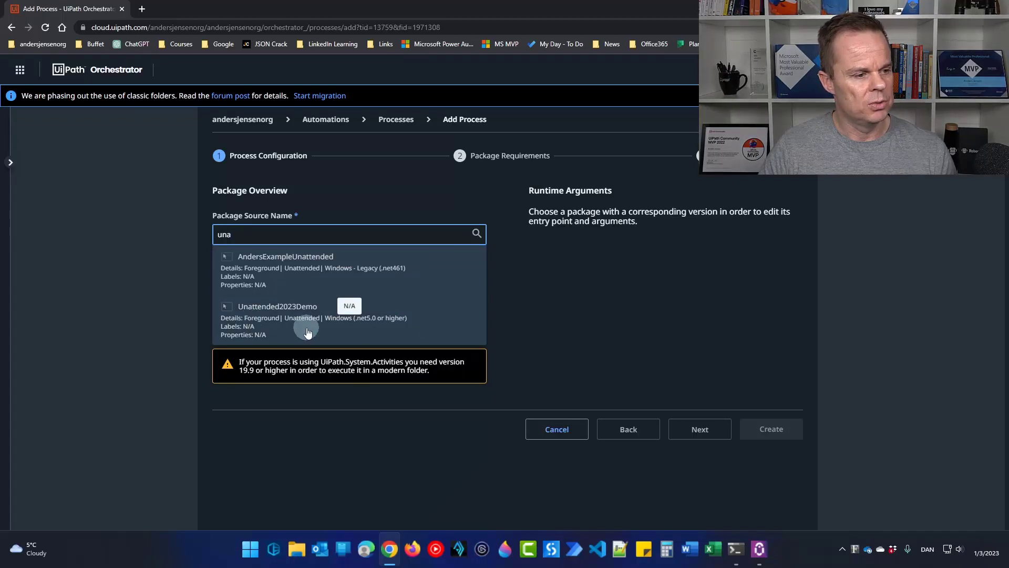
click(277, 316)
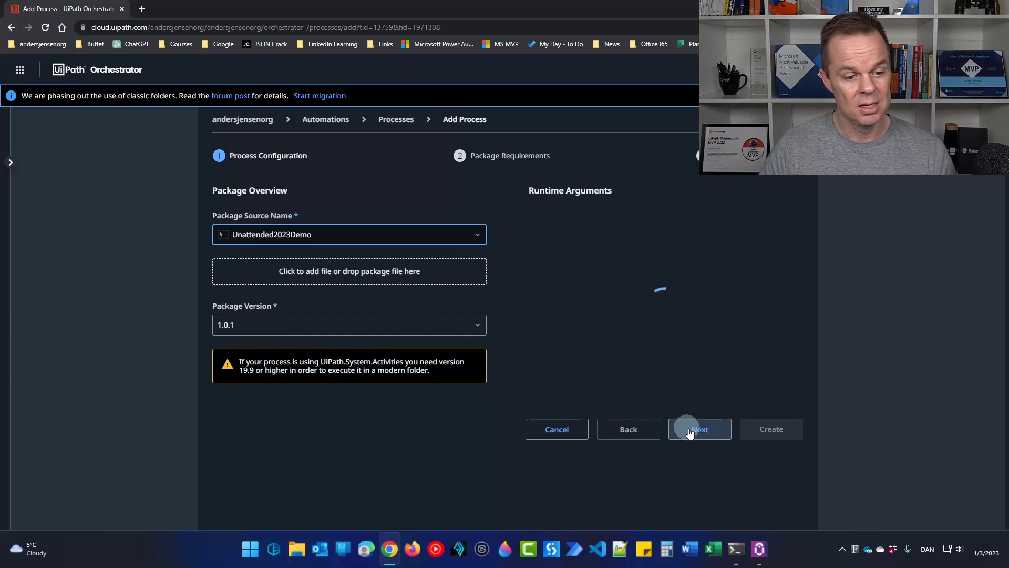
click(700, 429)
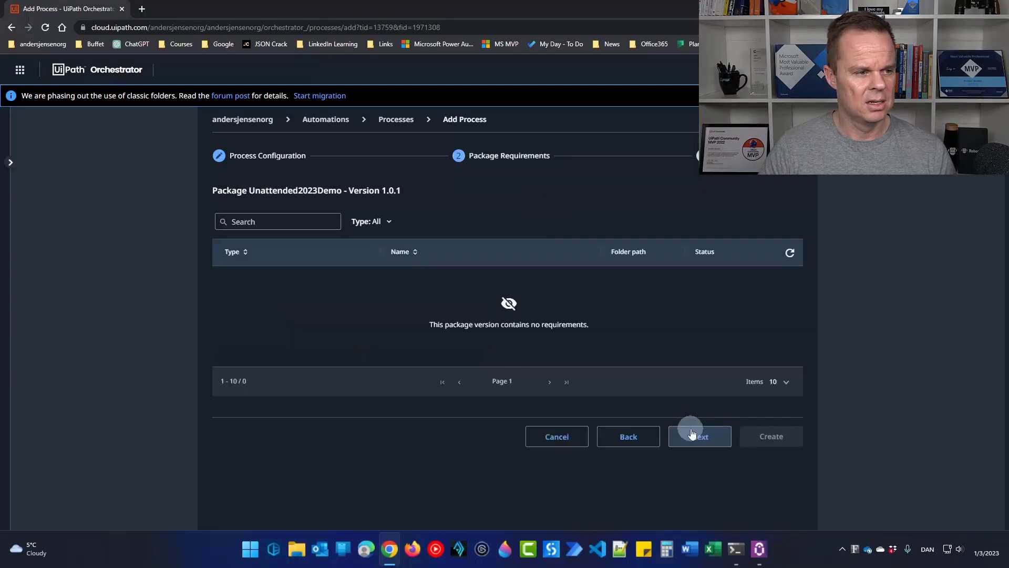
mouse_move(688, 430)
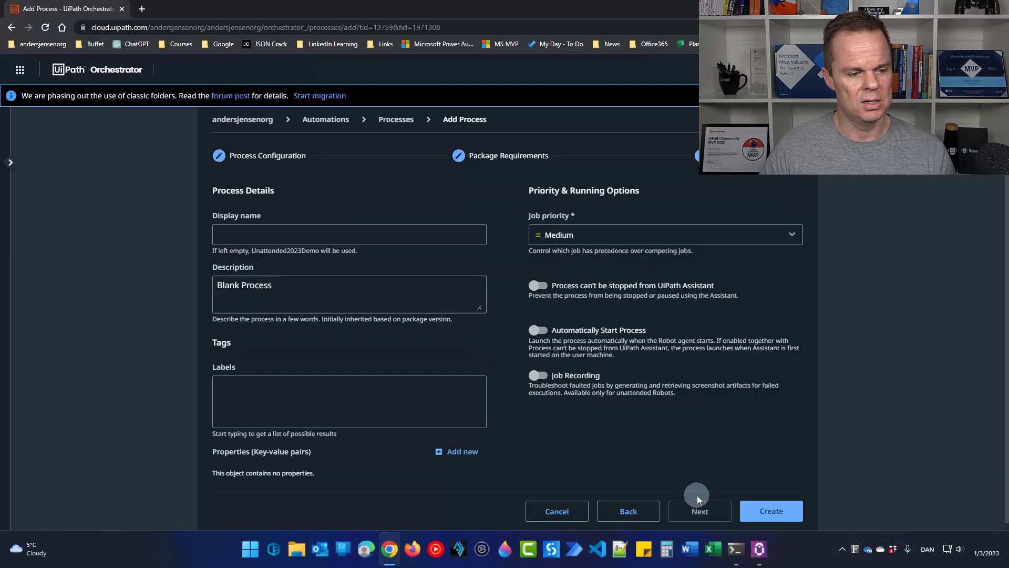
mouse_move(602, 448)
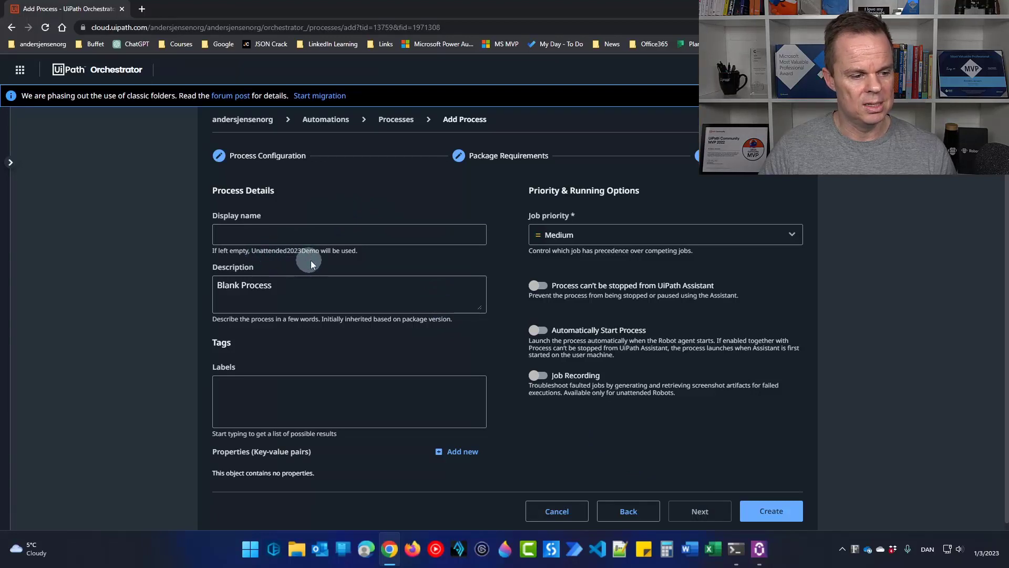
click(770, 510)
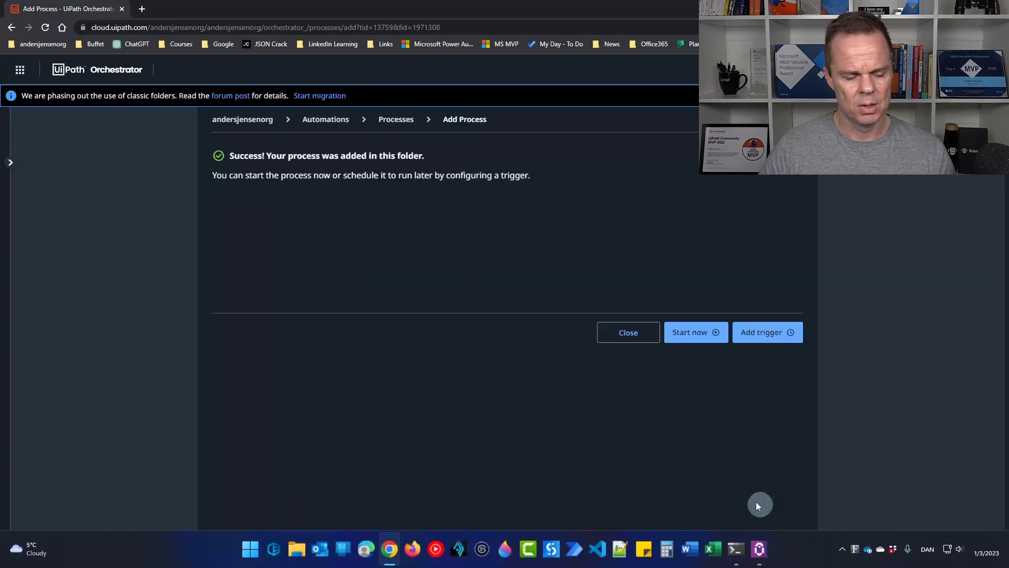
click(627, 332)
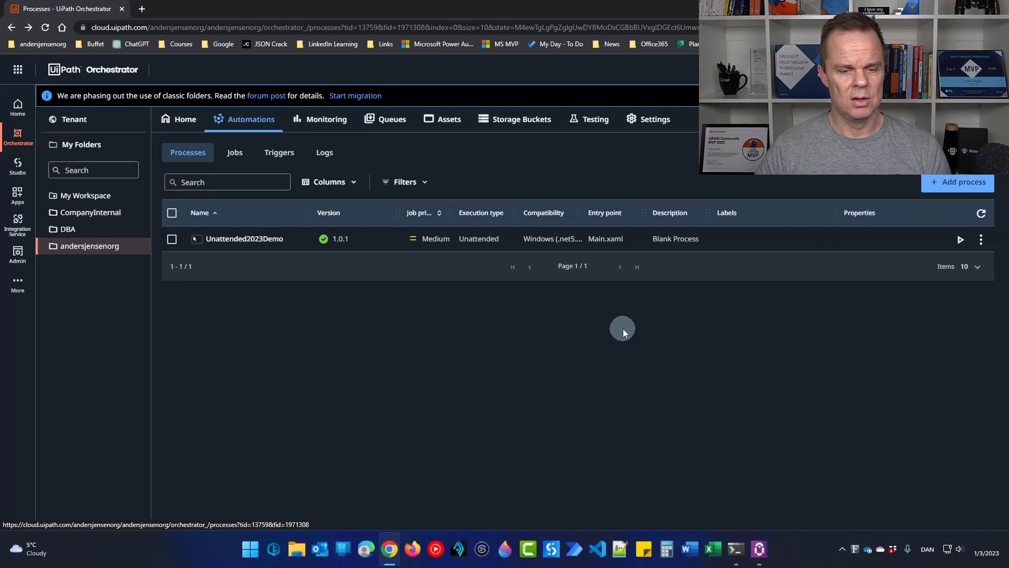
click(980, 239)
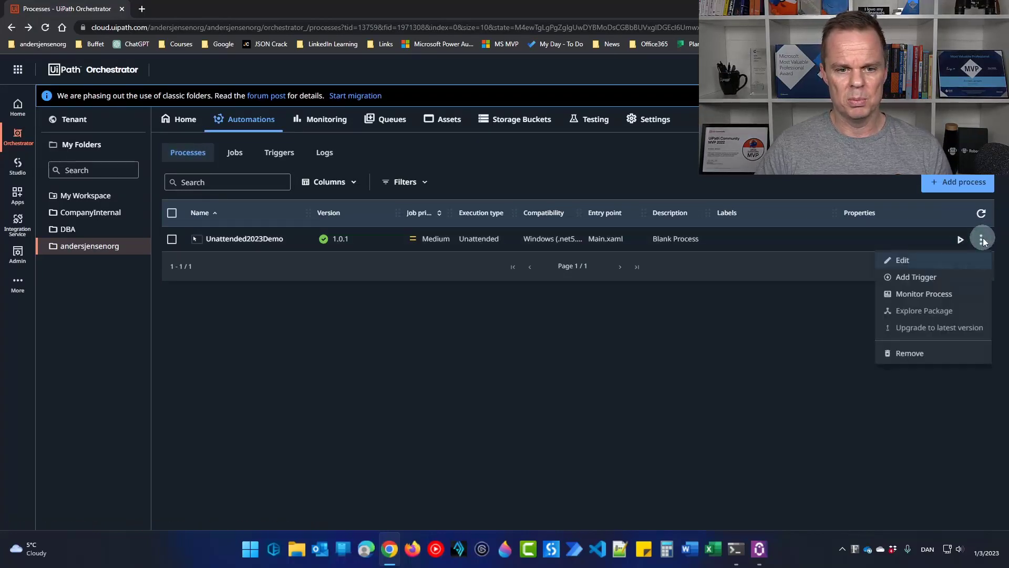
click(915, 277)
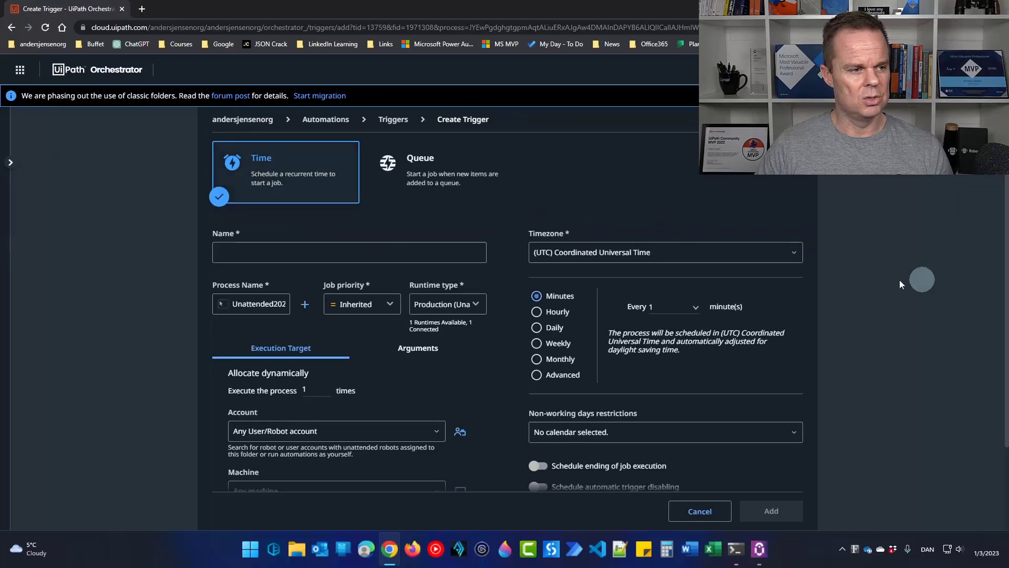
mouse_move(765, 290)
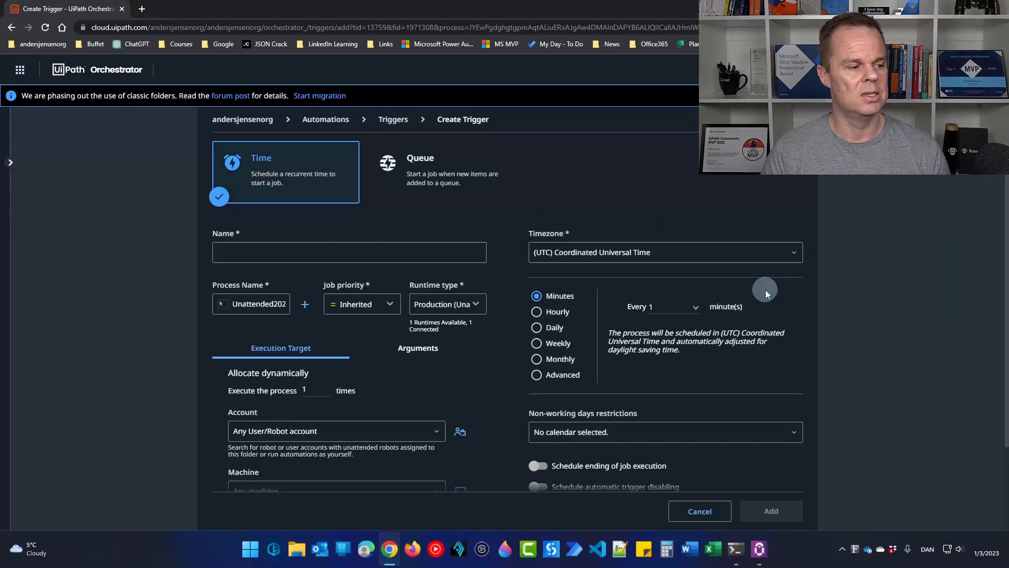
click(700, 511)
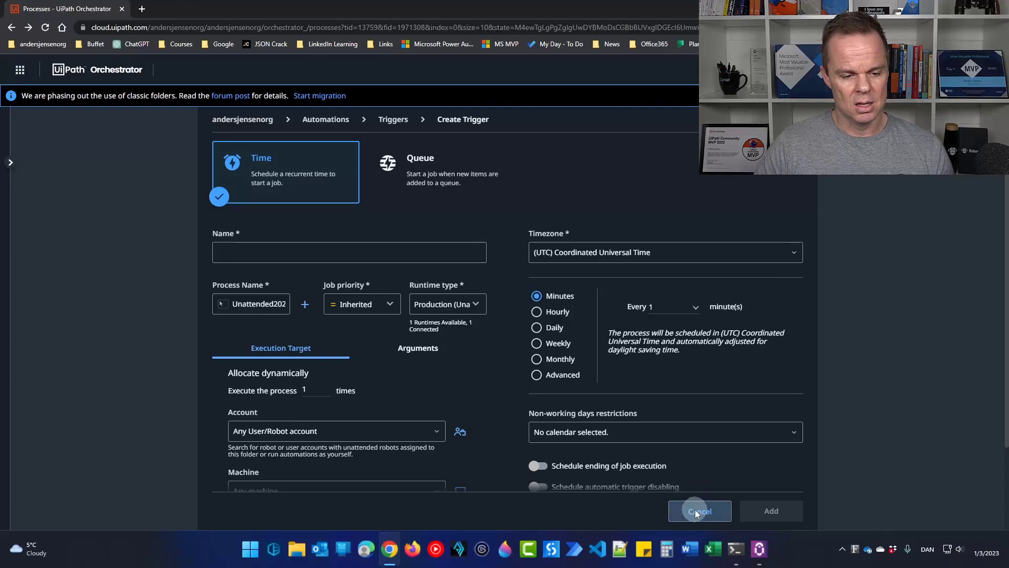
click(699, 510)
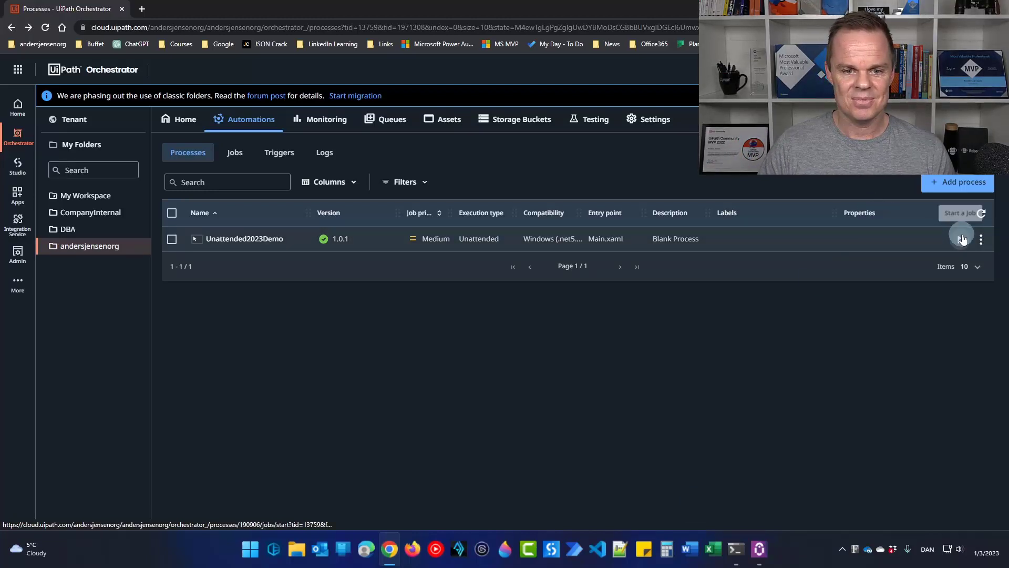
Start an Unattended2023Demo job, dismiss its Hello message, and view the job's log entries
click(961, 238)
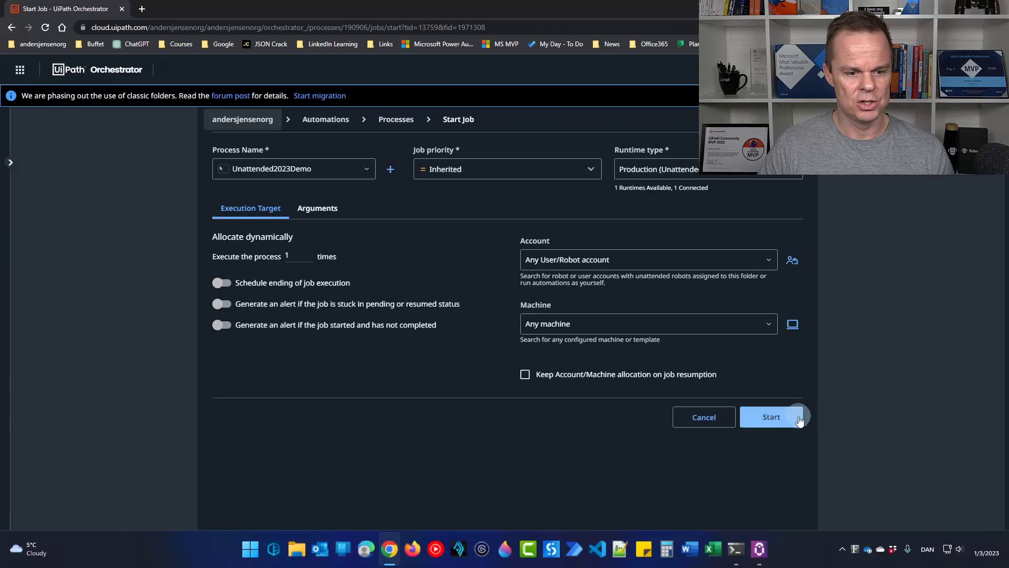
click(771, 417)
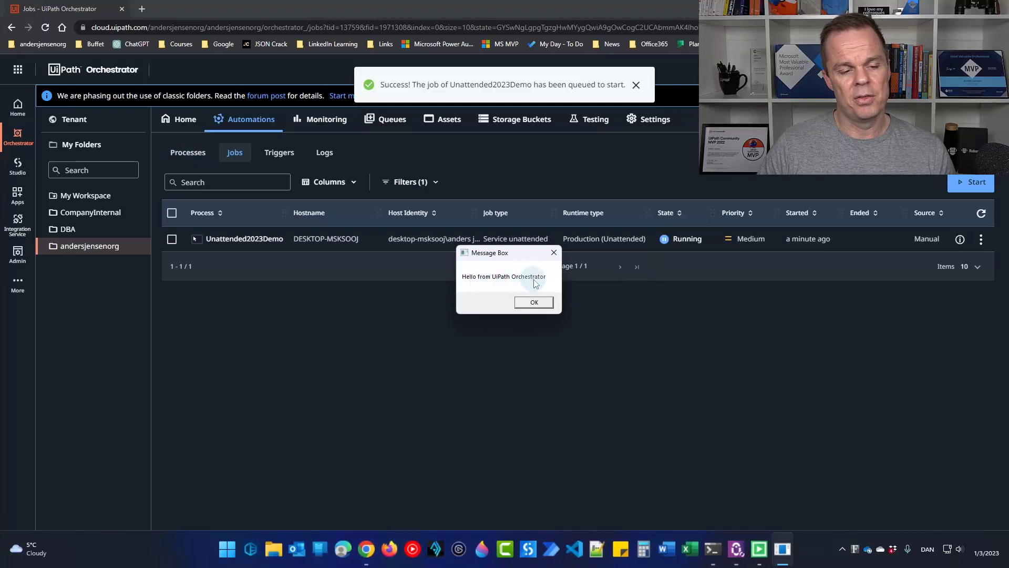
mouse_move(722, 273)
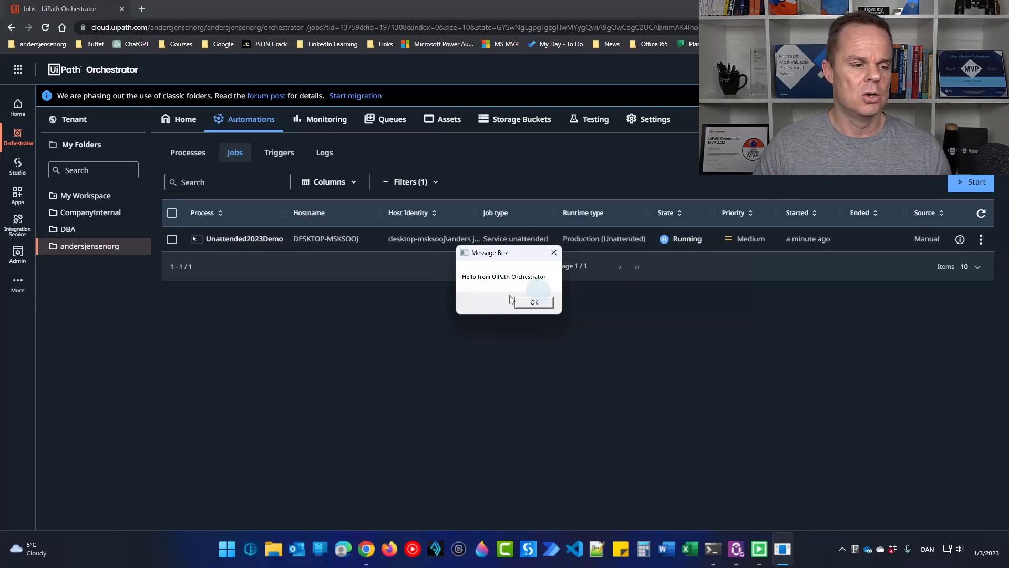
click(533, 301)
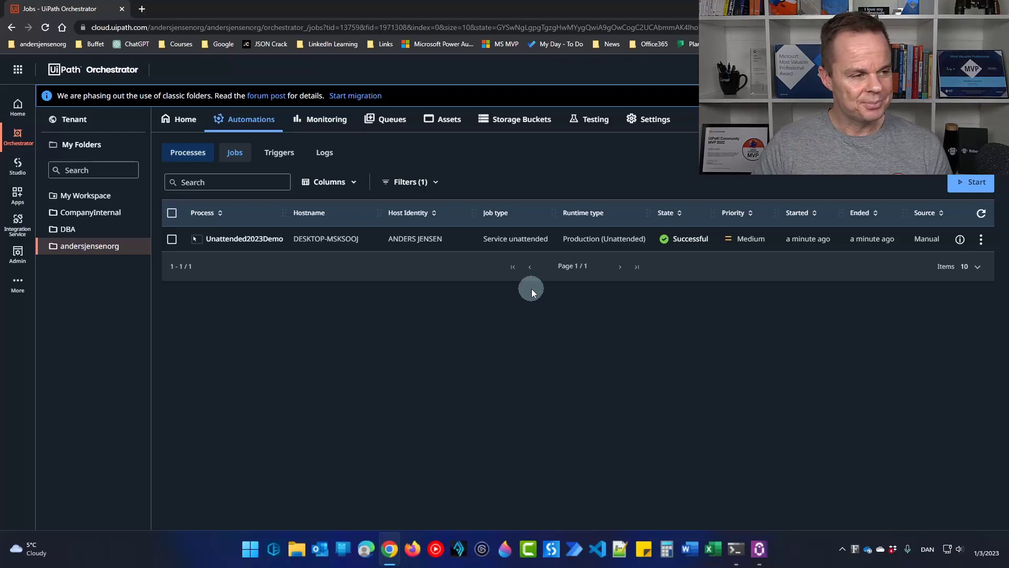
click(324, 152)
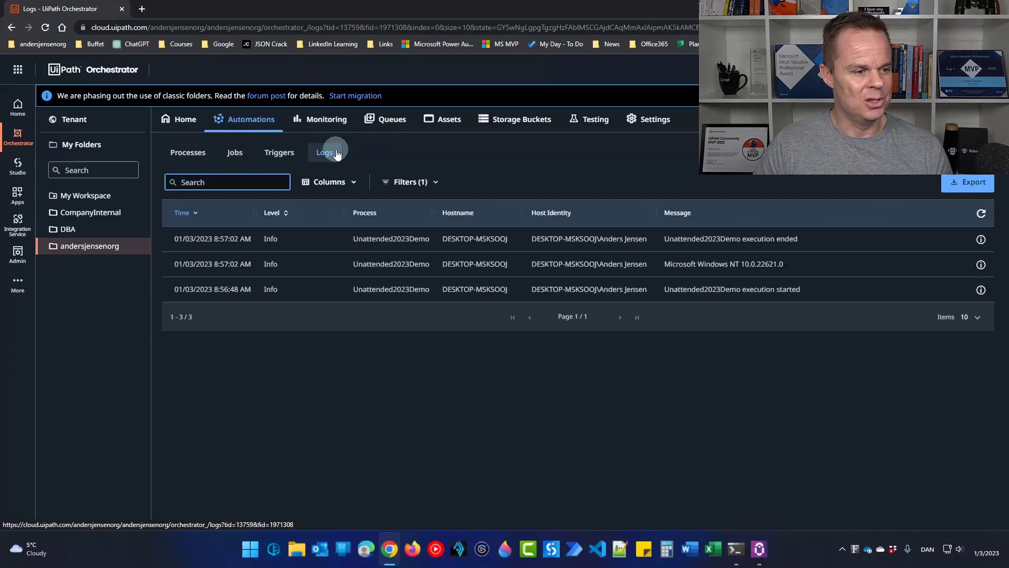